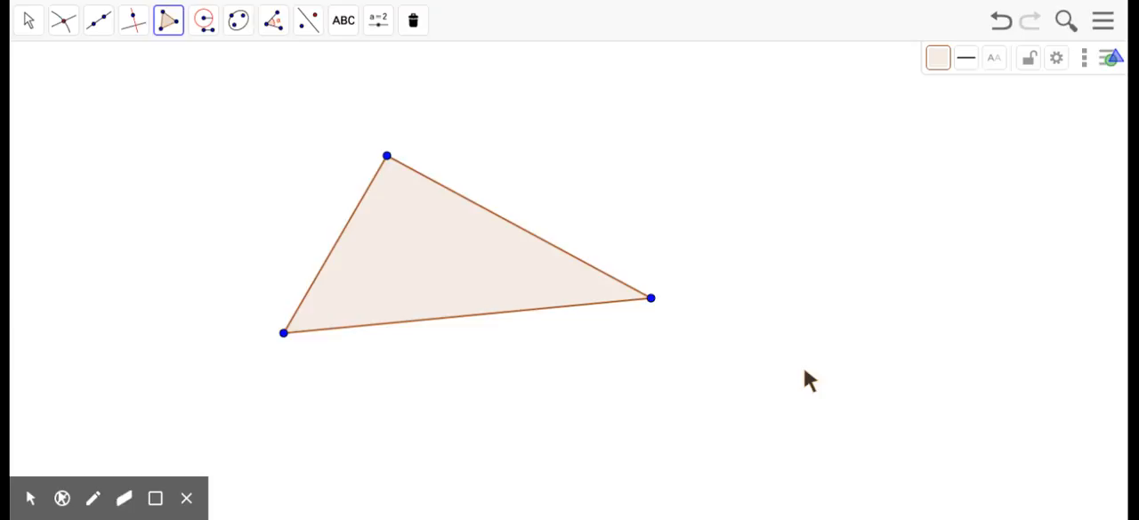
mouse_move(1010, 98)
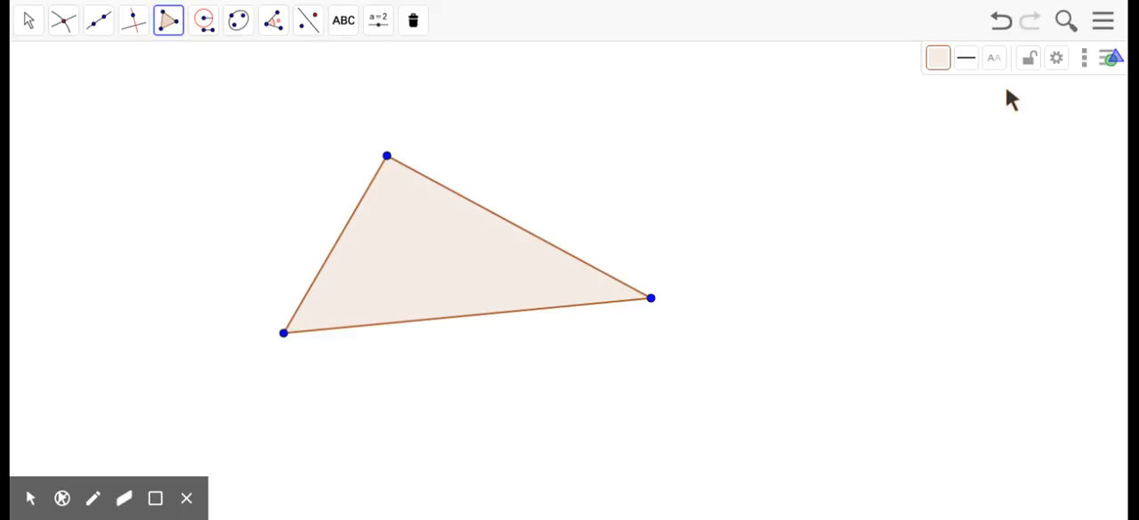
mouse_move(786, 103)
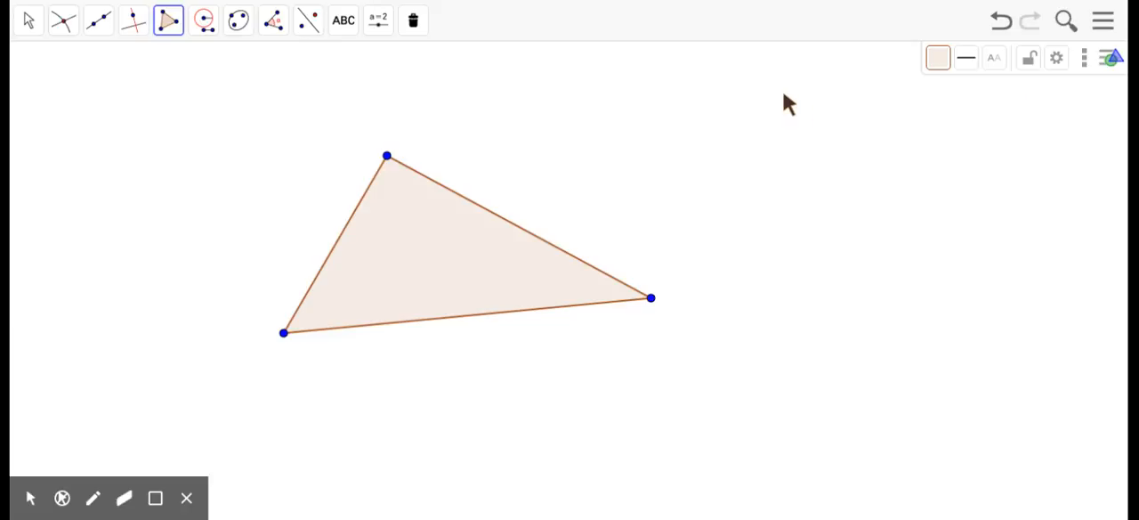
mouse_move(503, 46)
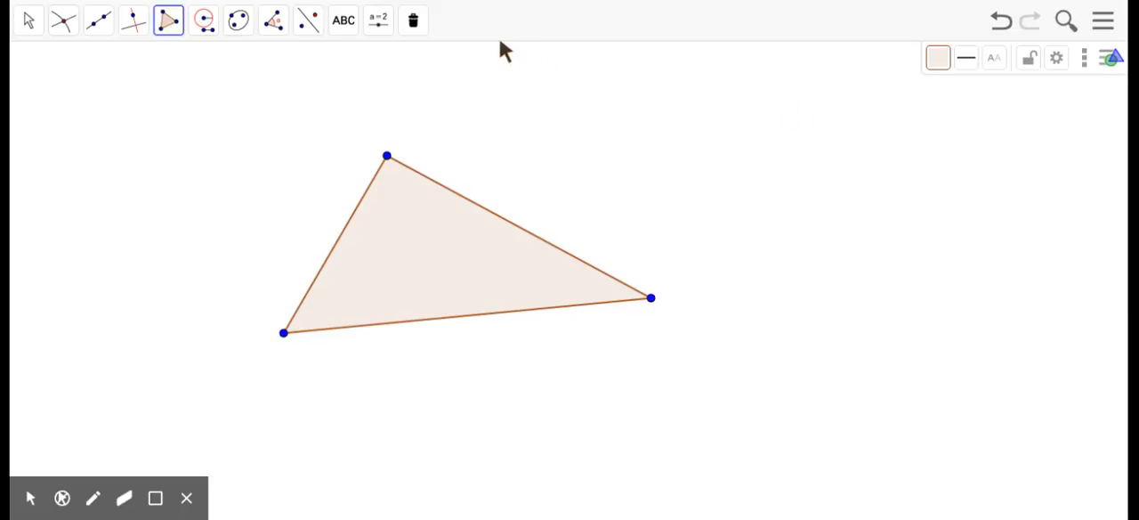
Step: Draw a circle centred on the triangle's top vertex through a point on the bottom side
click(203, 19)
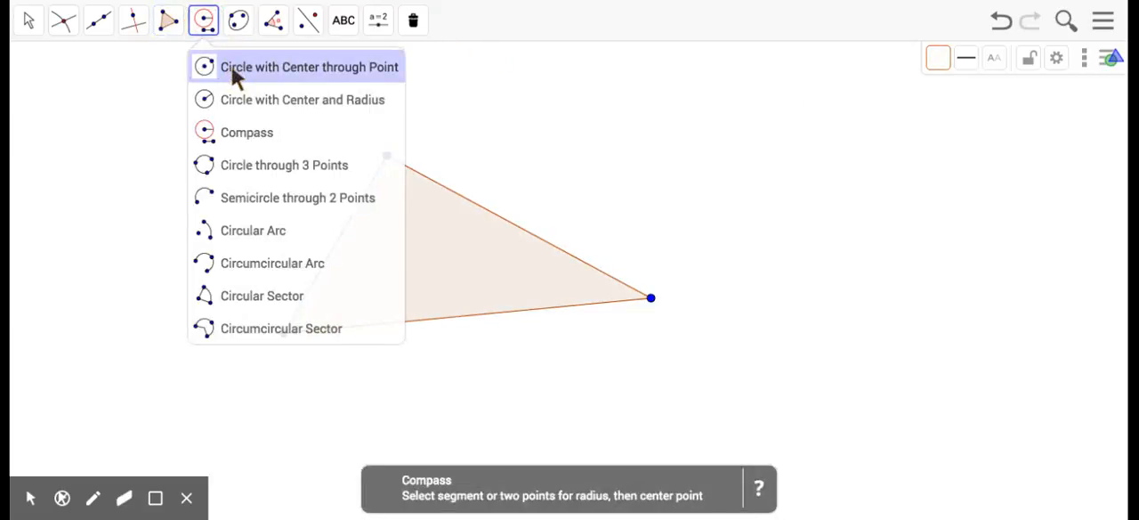
click(28, 20)
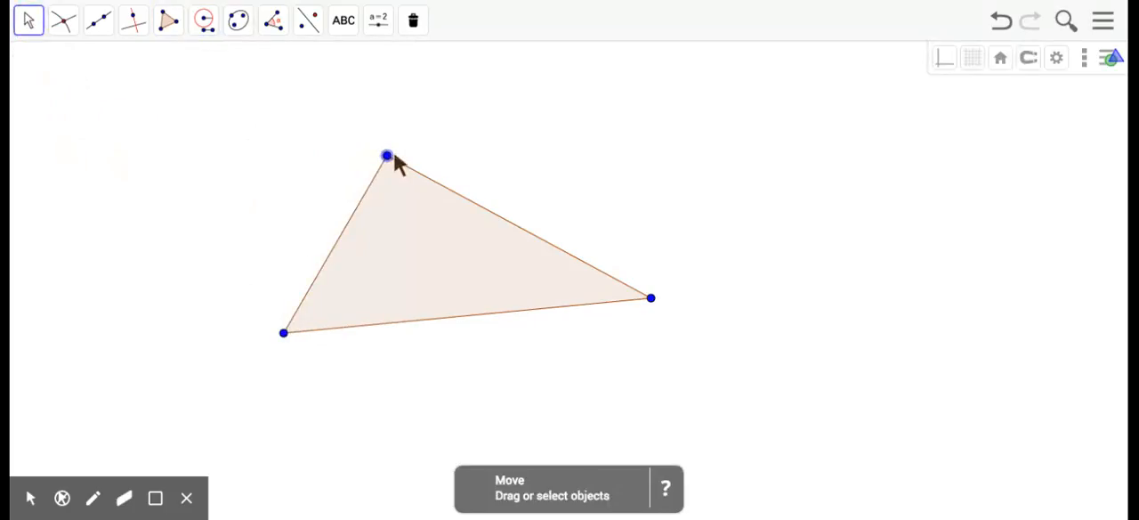
mouse_move(408, 328)
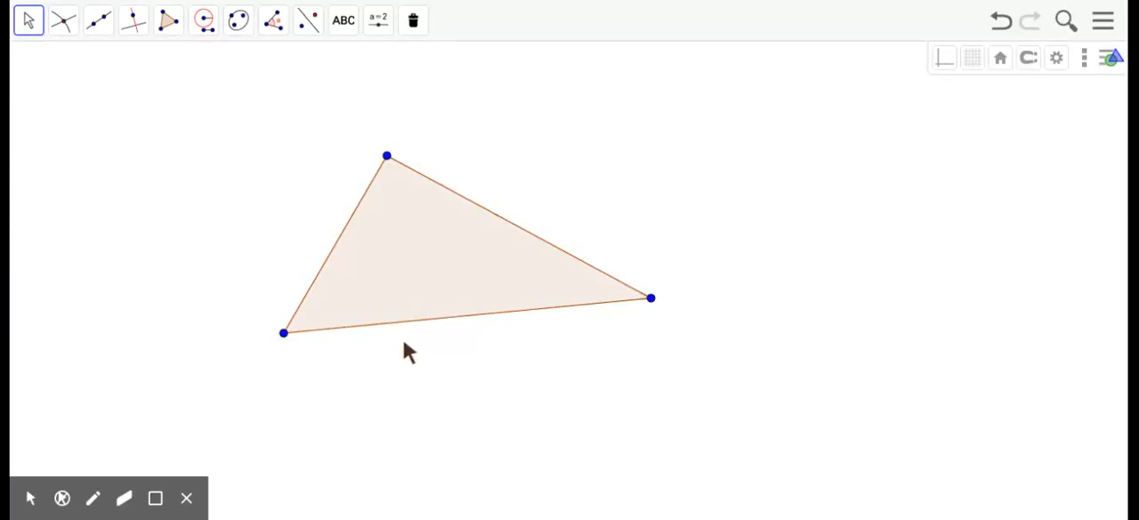
mouse_move(396, 327)
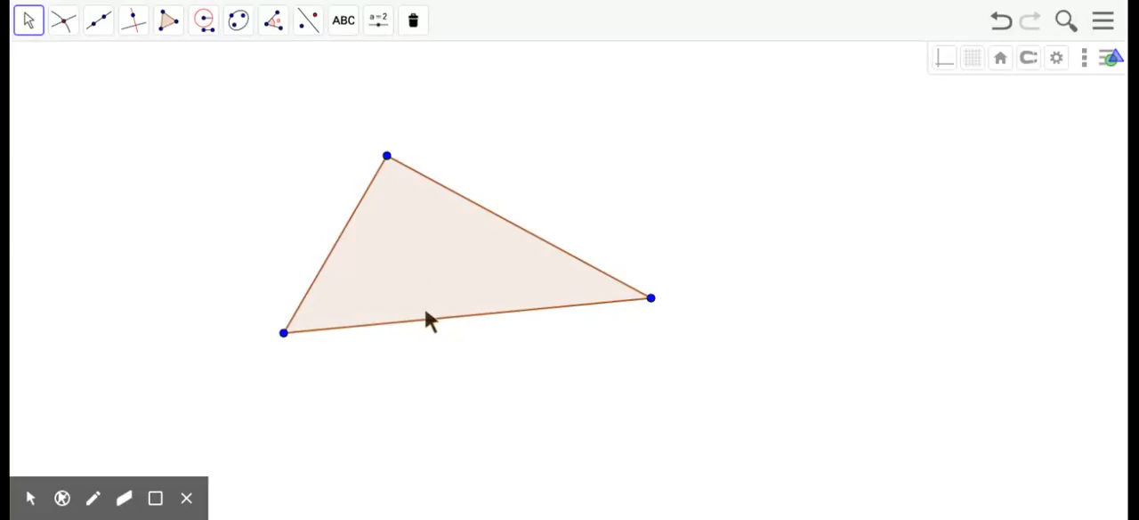
mouse_move(345, 328)
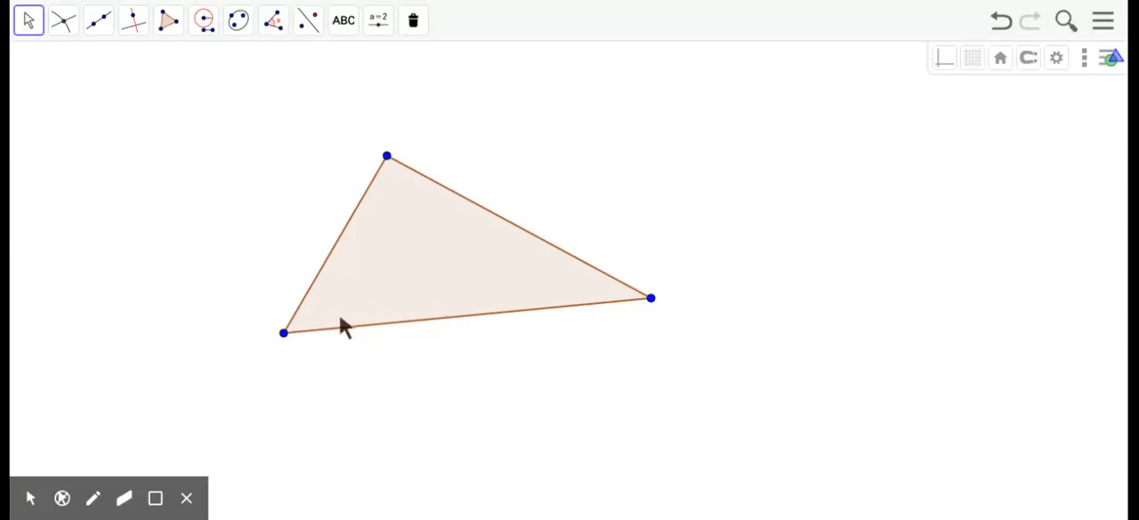
mouse_move(398, 301)
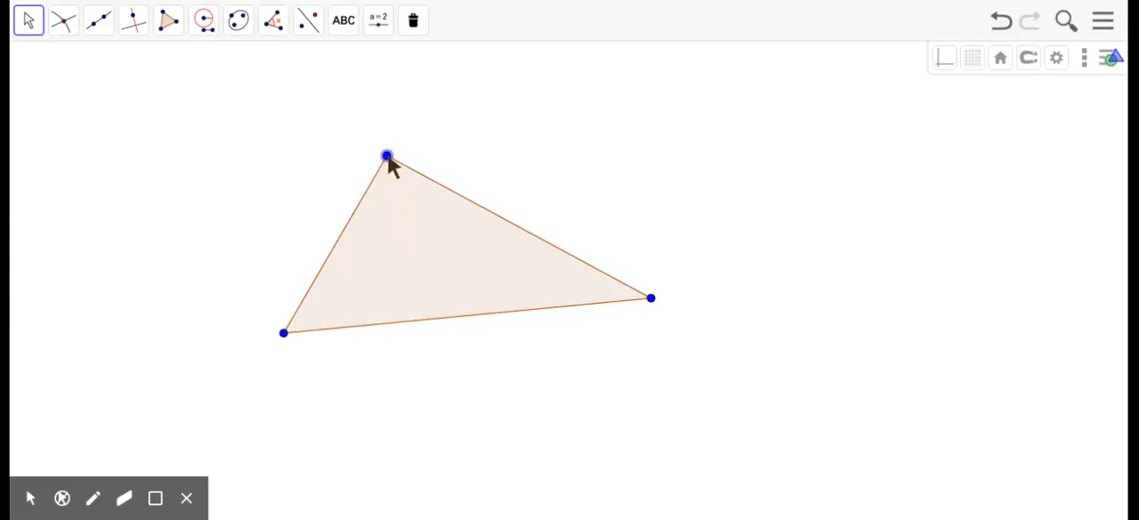
click(203, 20)
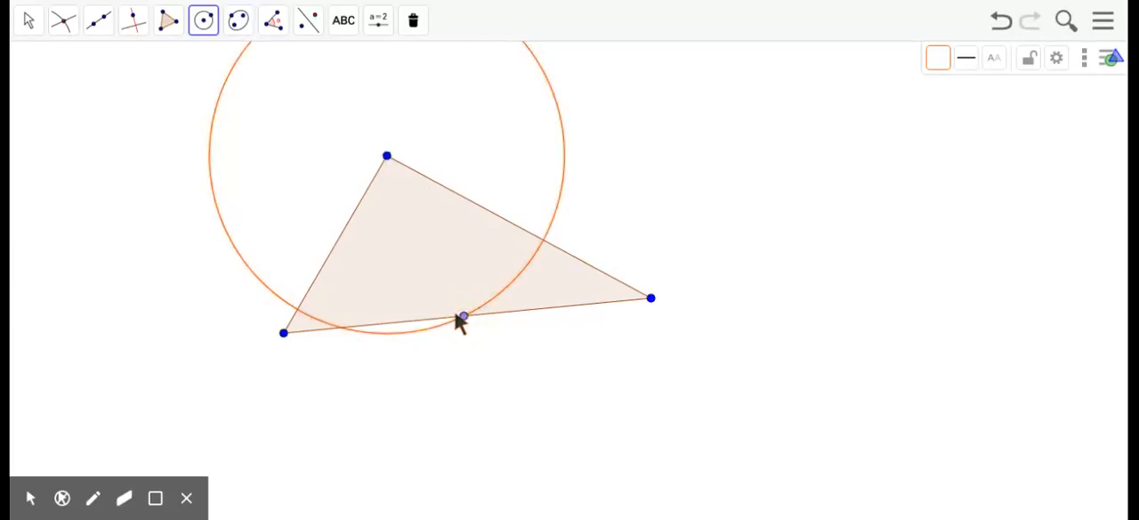
Step: Use Intersect to mark where the circle crosses the bottom side on the left
click(62, 20)
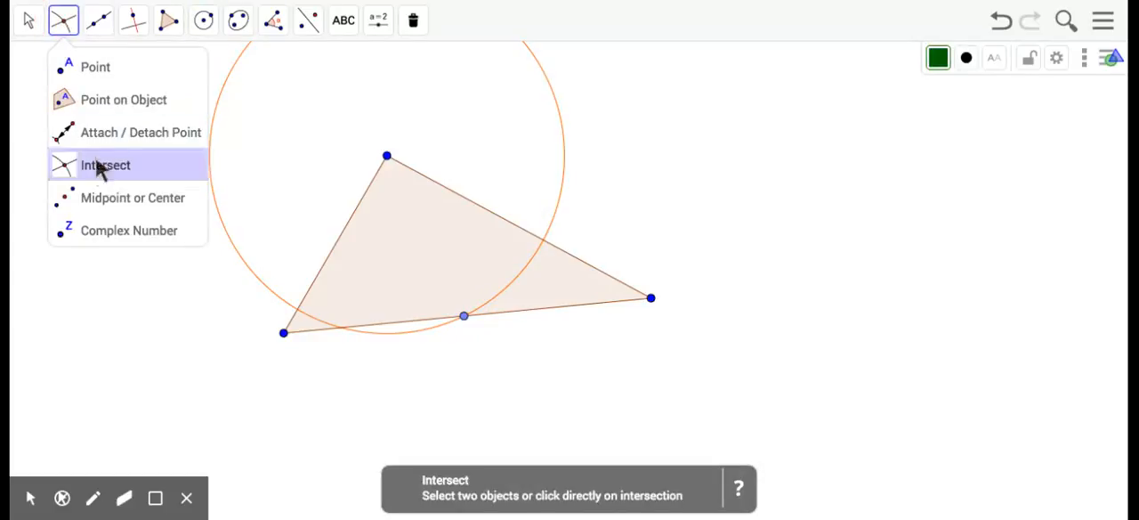
click(105, 165)
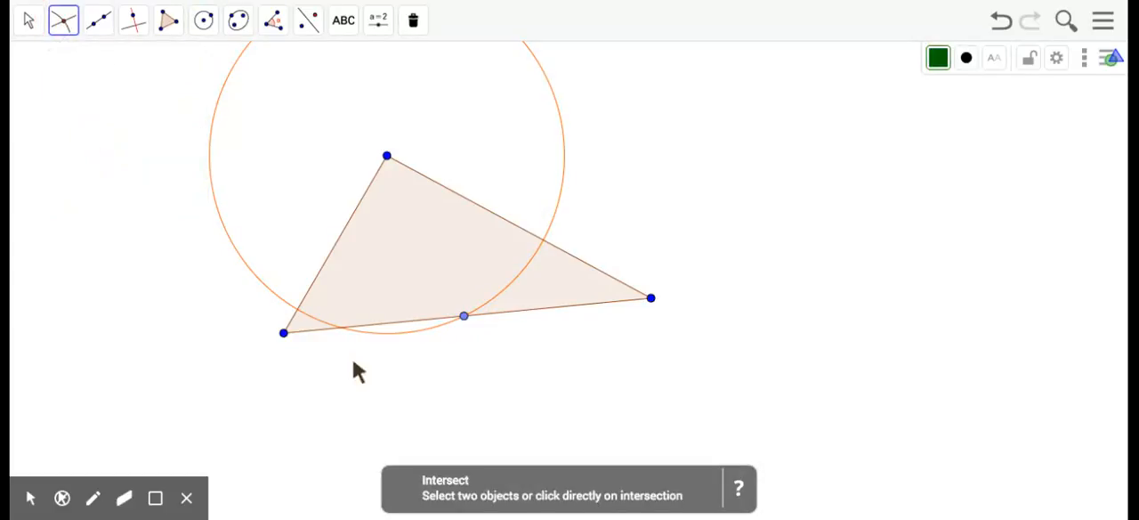
click(341, 328)
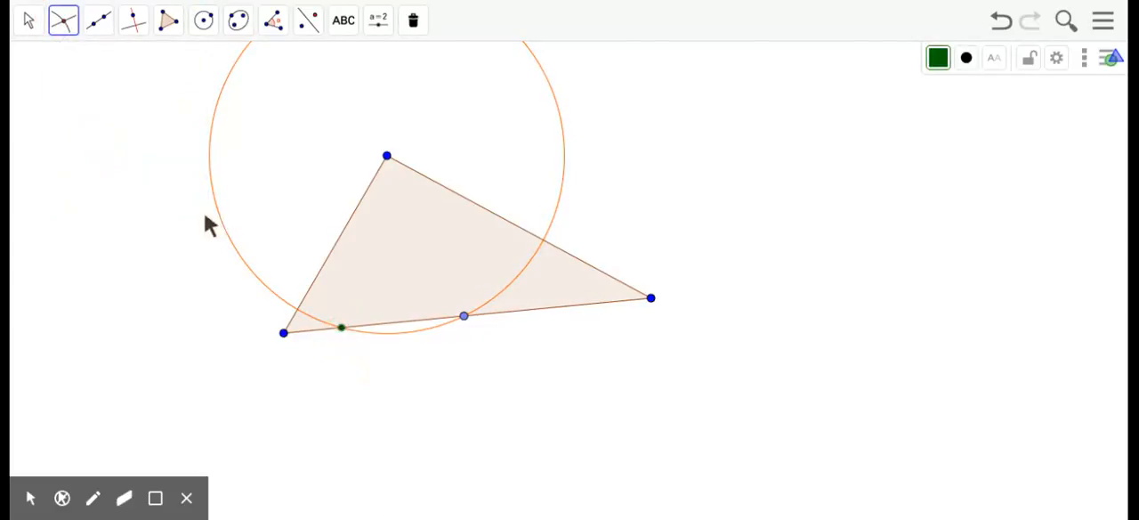
mouse_move(470, 333)
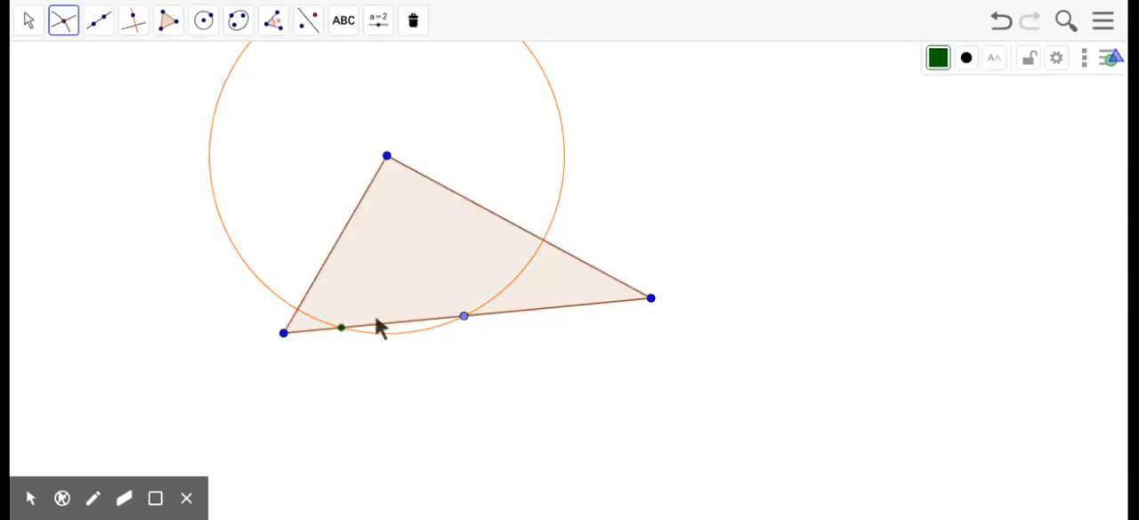
mouse_move(418, 320)
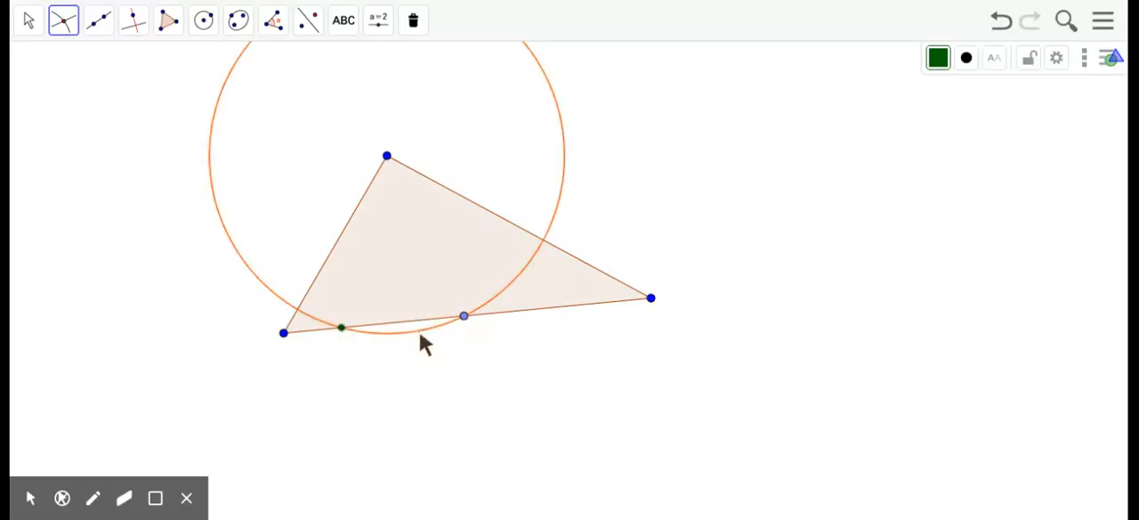
mouse_move(168, 20)
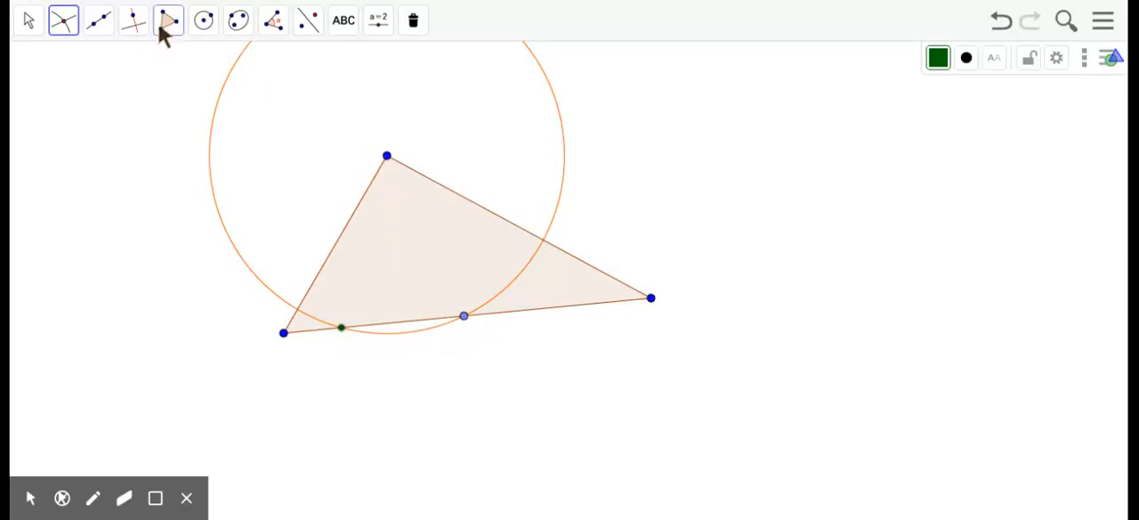
Step: Draw a circle at the left crossing, then copy its radius with Compass to the right crossing
click(202, 20)
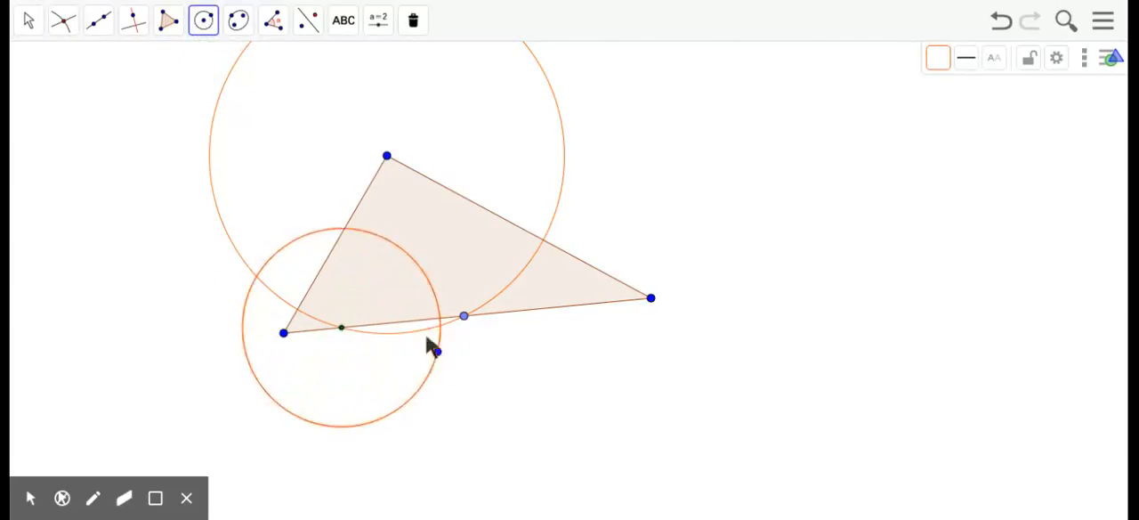
click(203, 19)
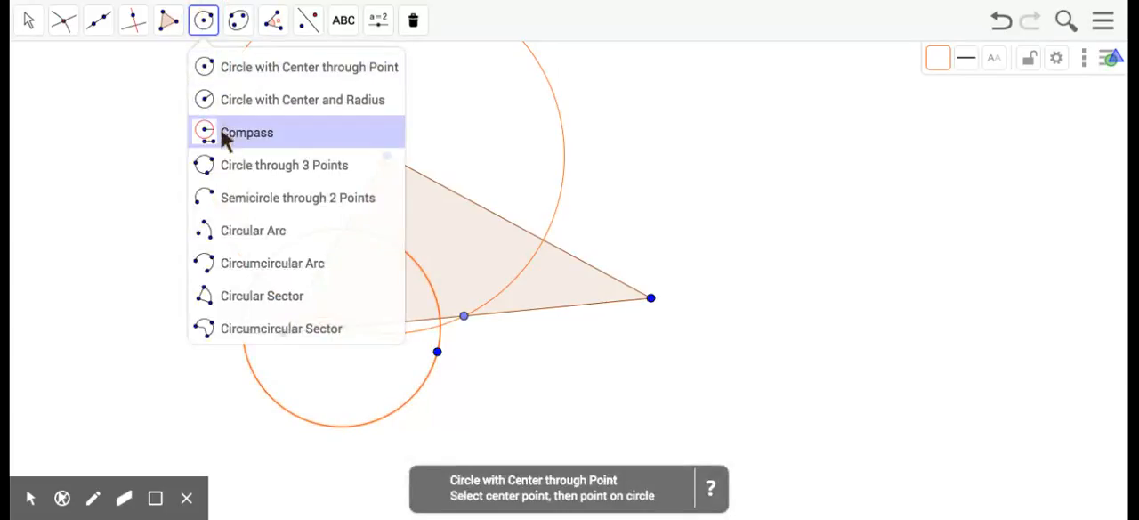
click(247, 132)
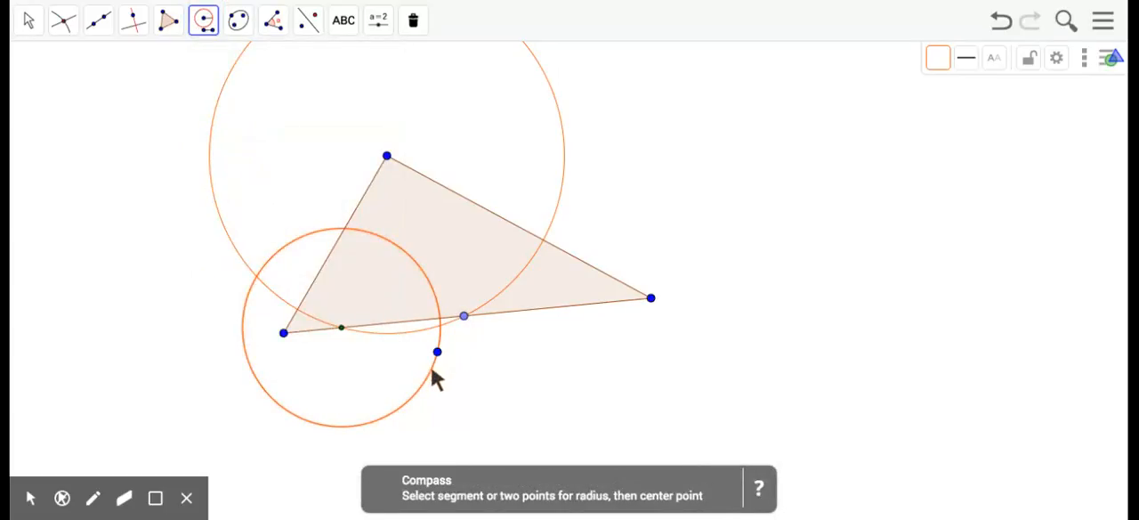
click(464, 315)
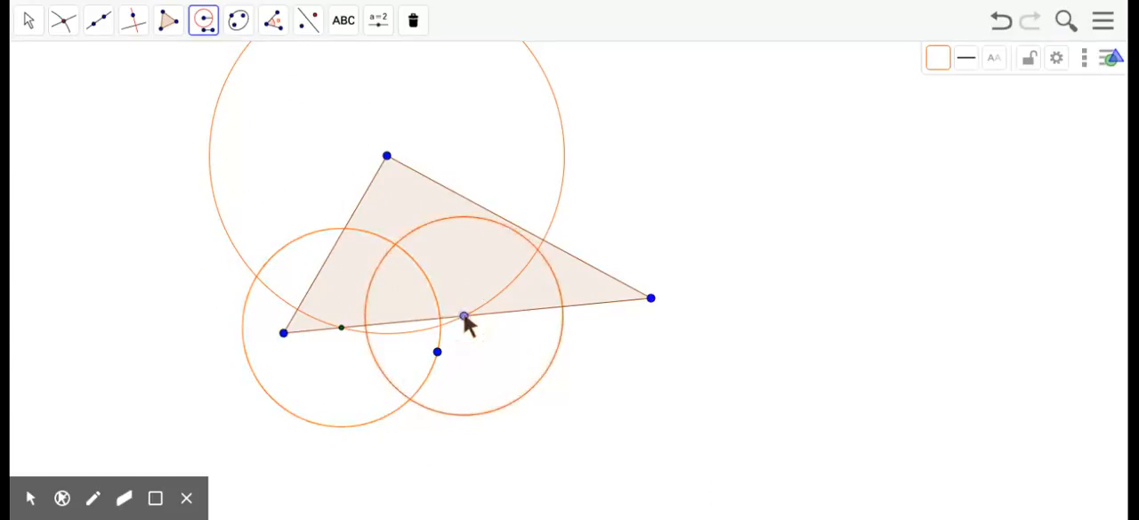
click(62, 20)
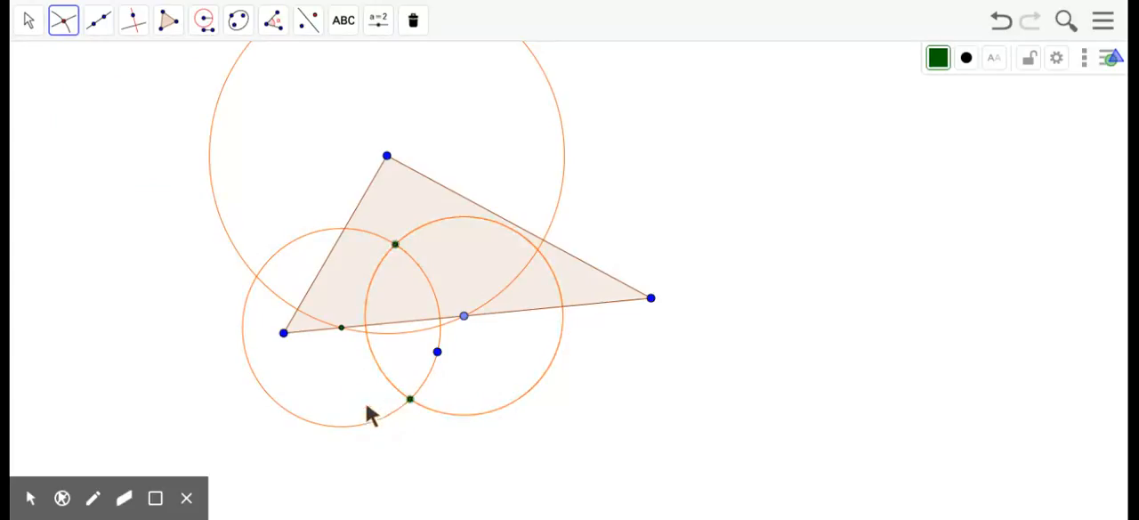
Step: Draw a line through both intersection points of the two equal circles
click(131, 20)
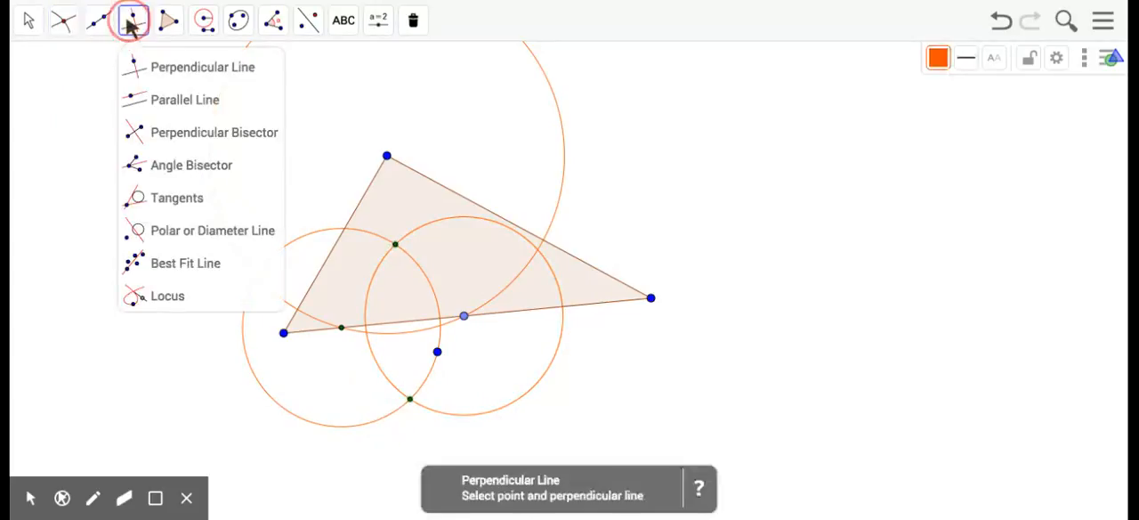
click(98, 20)
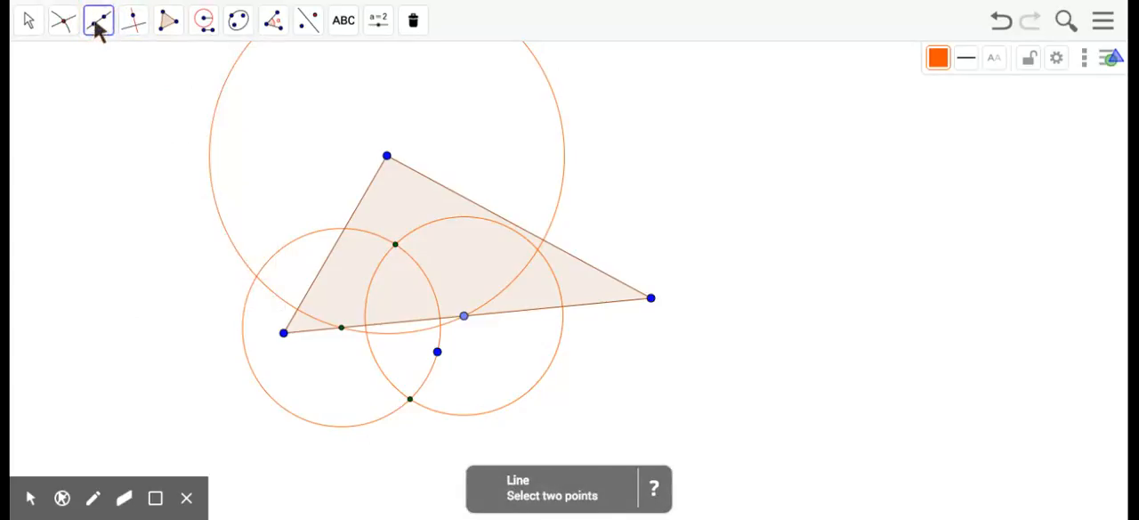
click(409, 400)
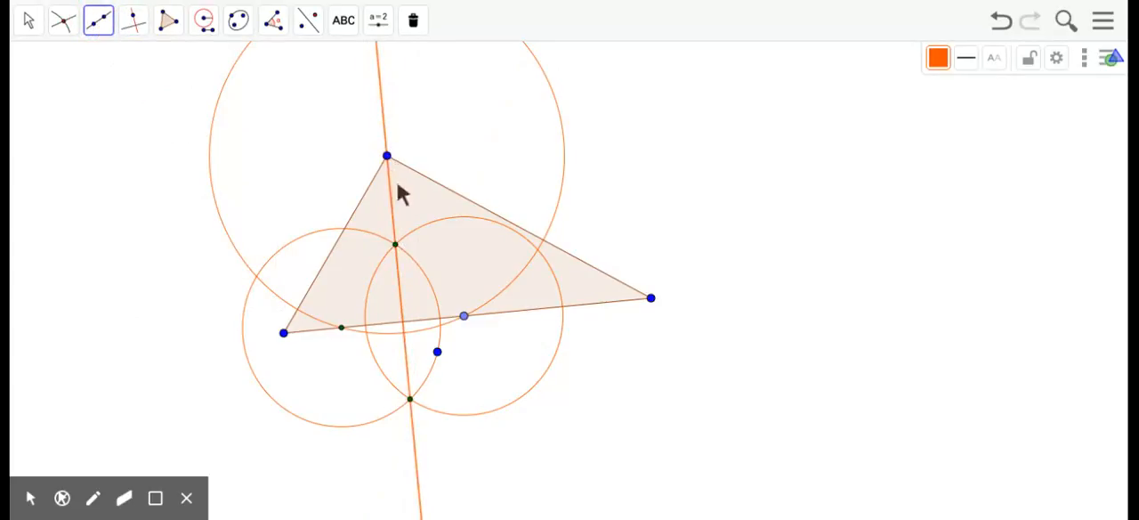
mouse_move(384, 183)
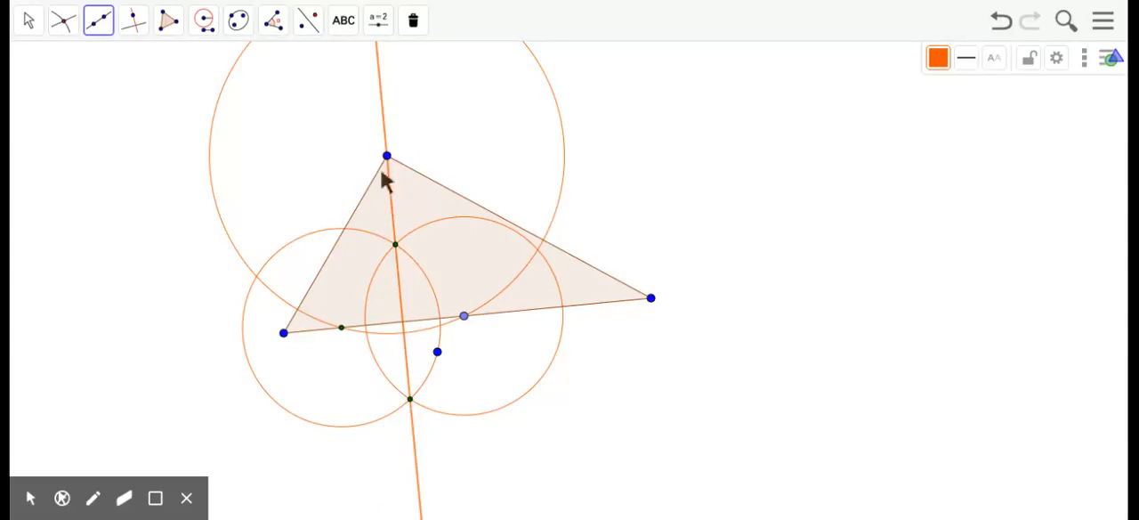
mouse_move(403, 327)
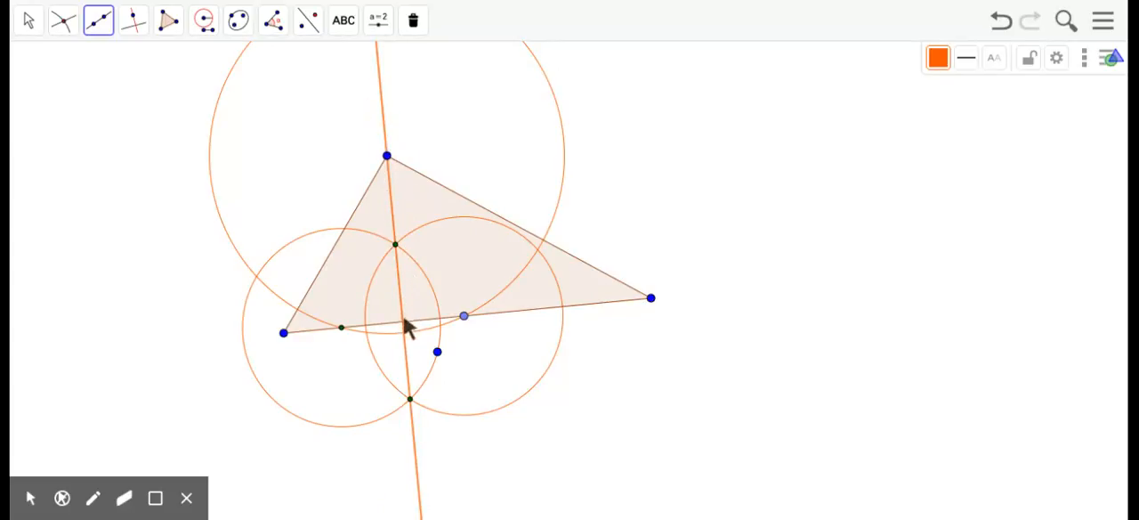
mouse_move(387, 157)
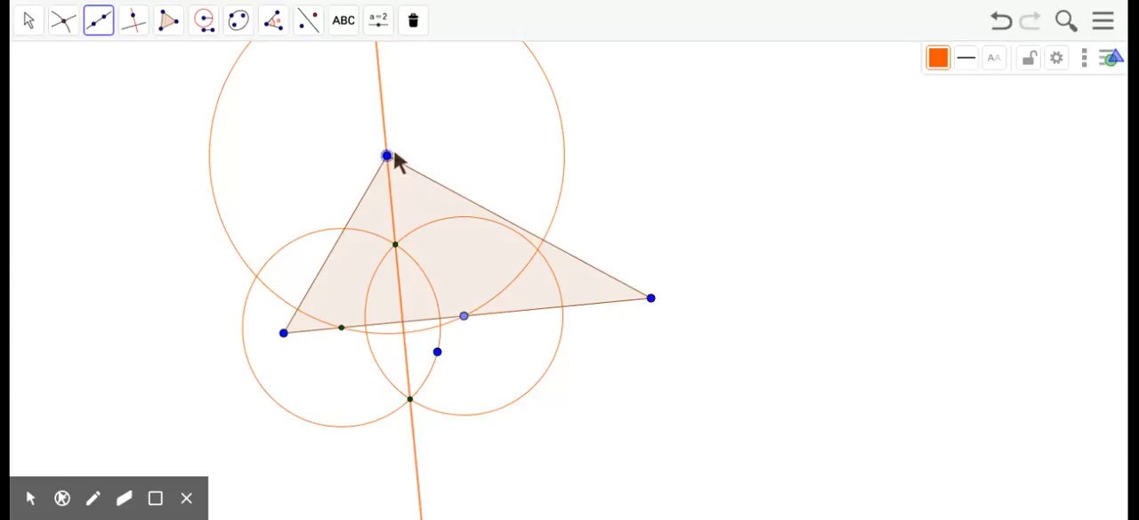
mouse_move(681, 160)
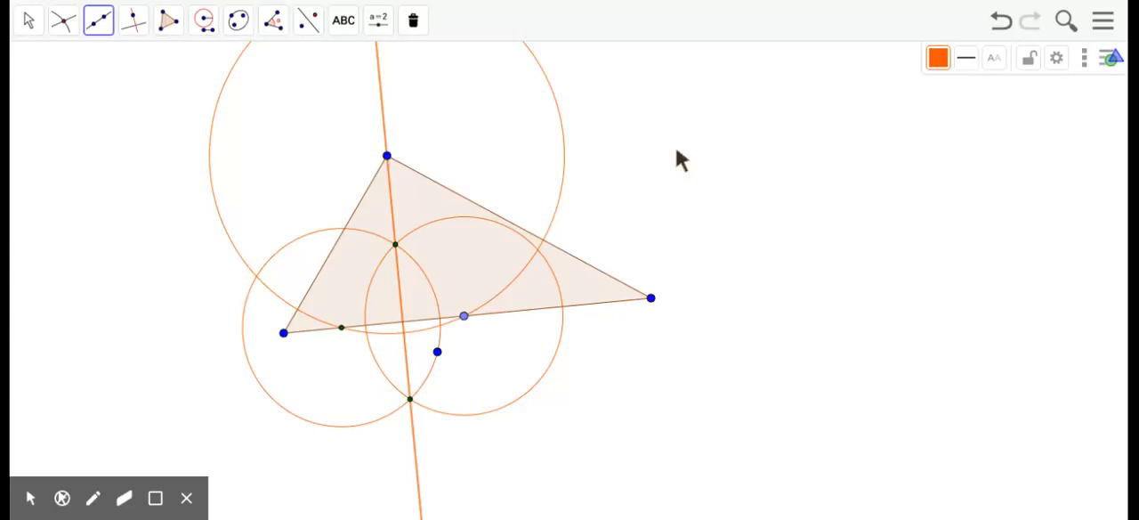
mouse_move(945, 149)
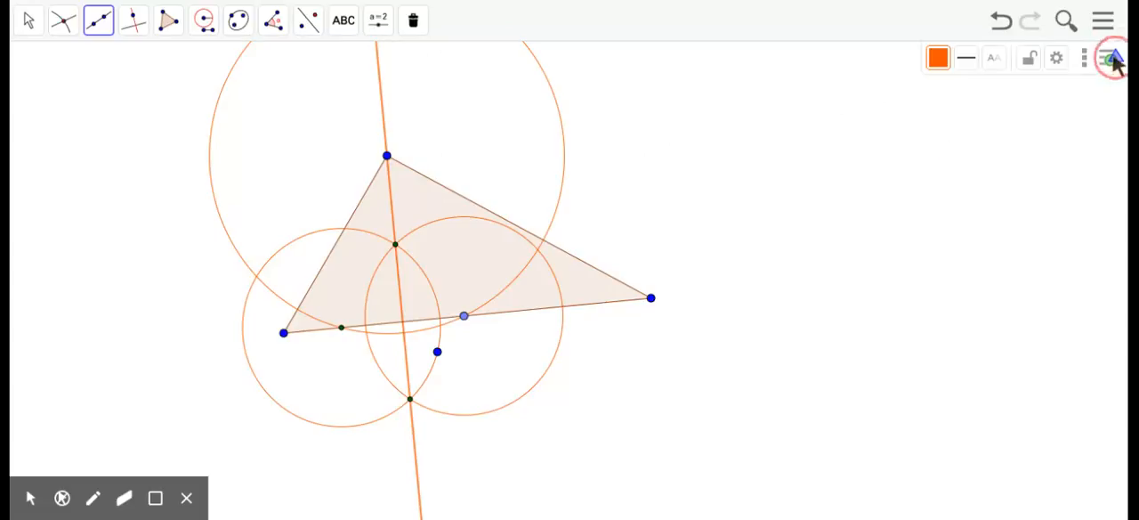
Step: Hide helper circles d, e and f and turn off the coordinate axes
click(1103, 19)
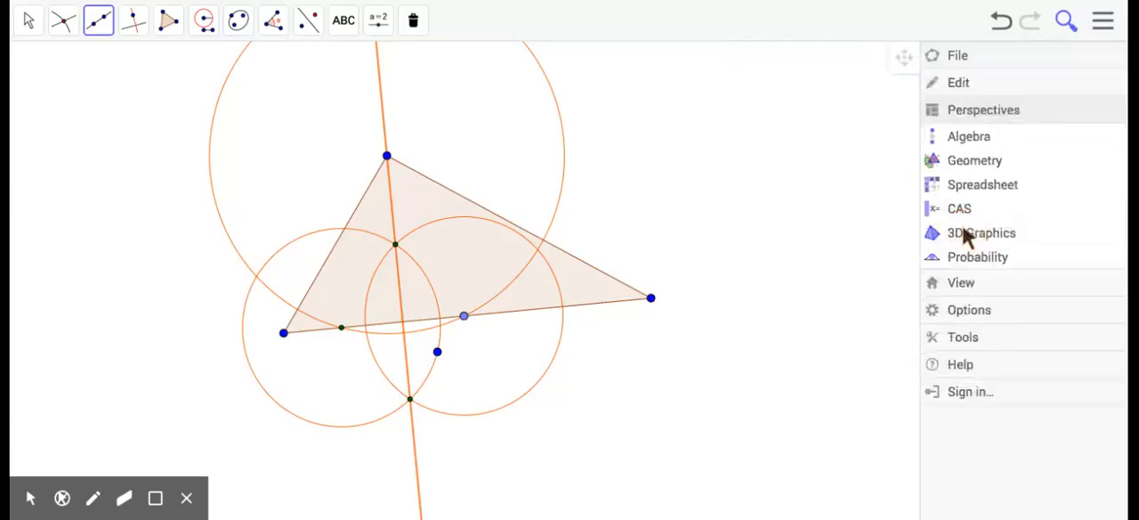
click(968, 135)
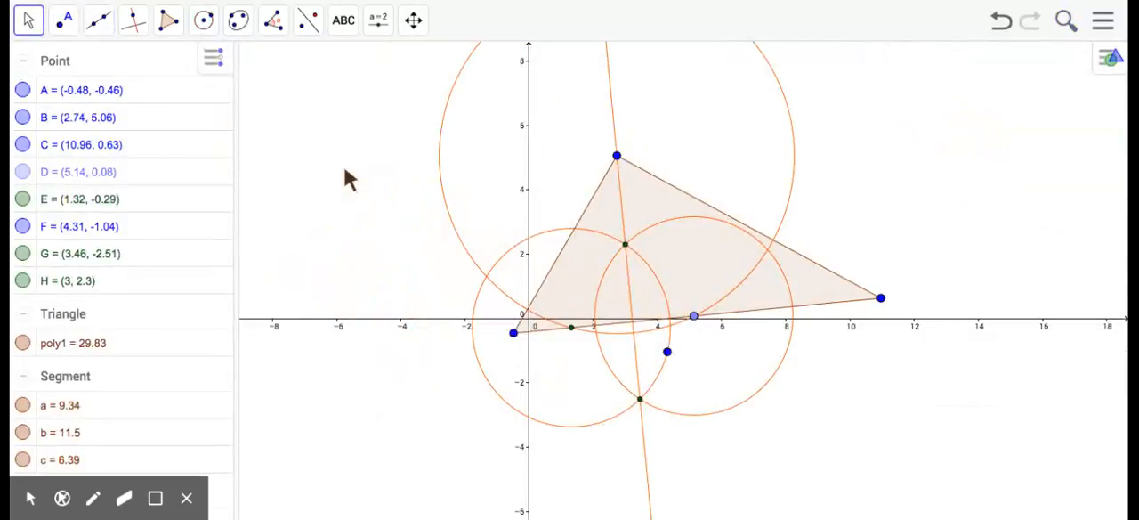
scroll(down, 3)
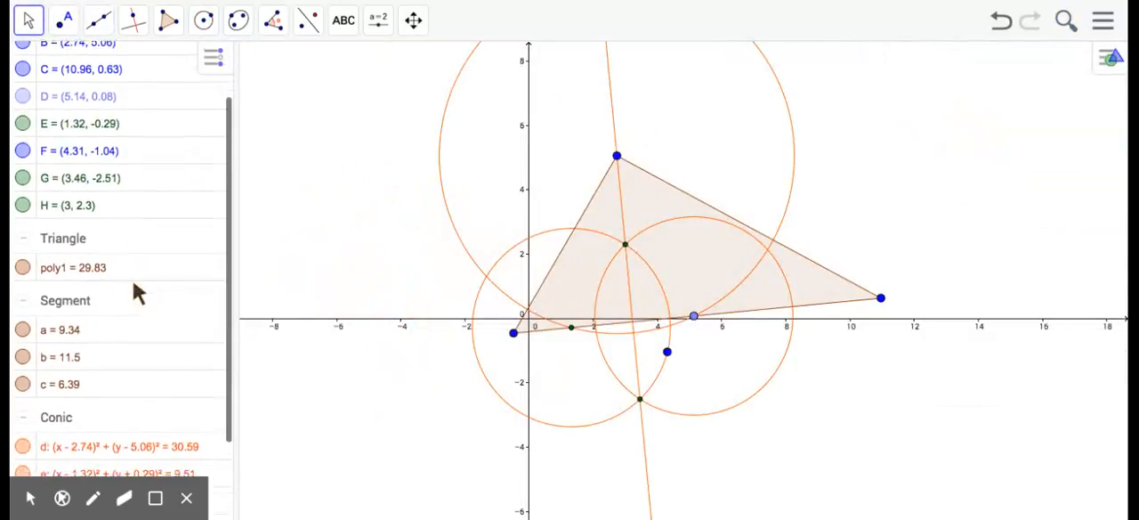
scroll(down, 3)
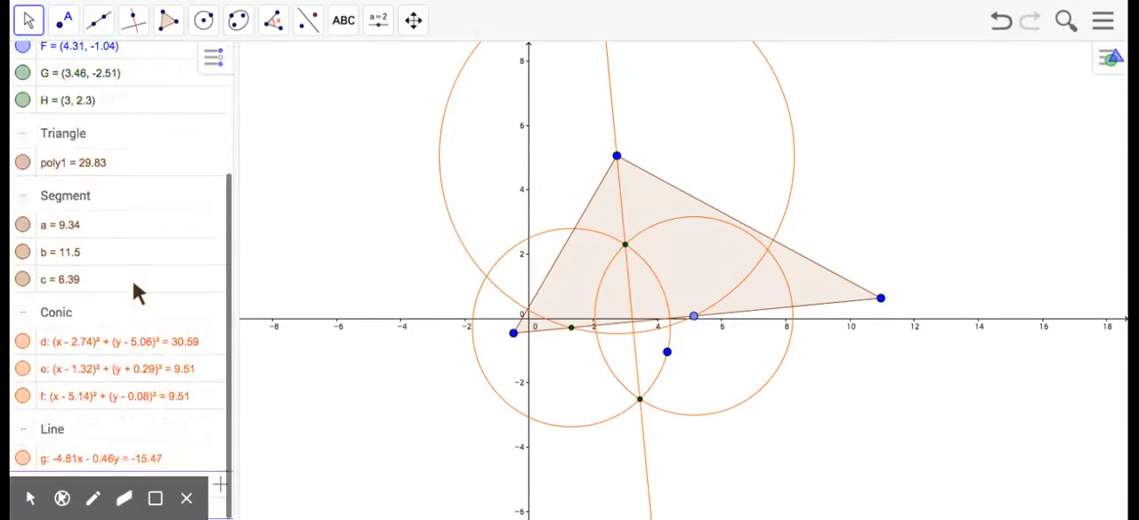
click(22, 340)
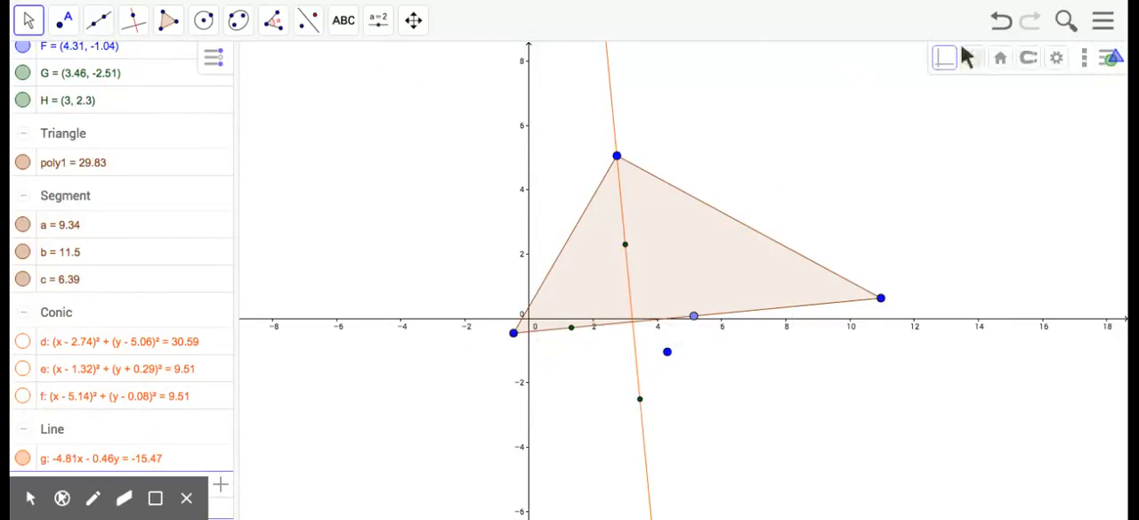
click(972, 57)
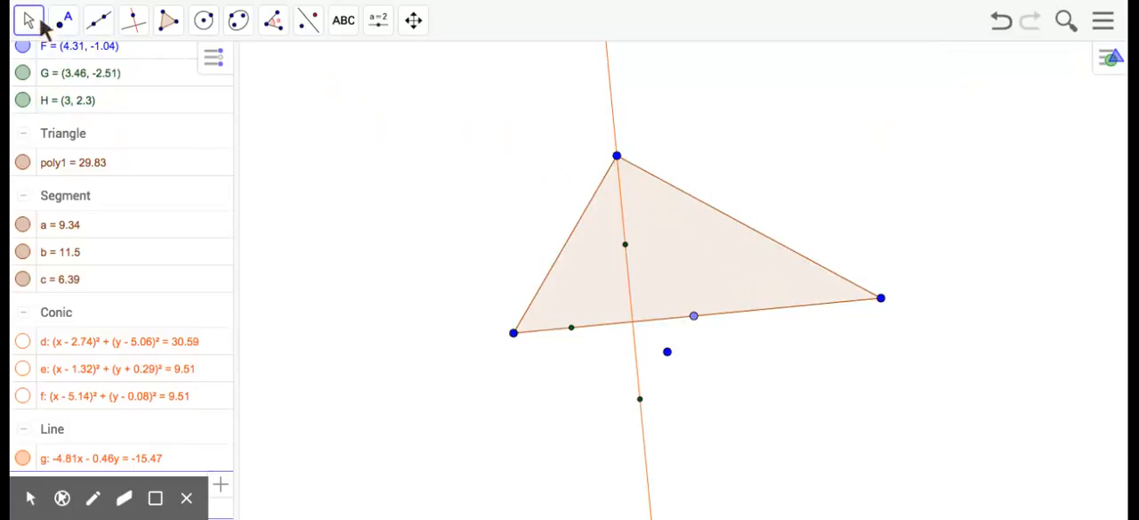
Step: Drag vertex B upward to reshape the triangle while the altitude still passes through B
click(98, 20)
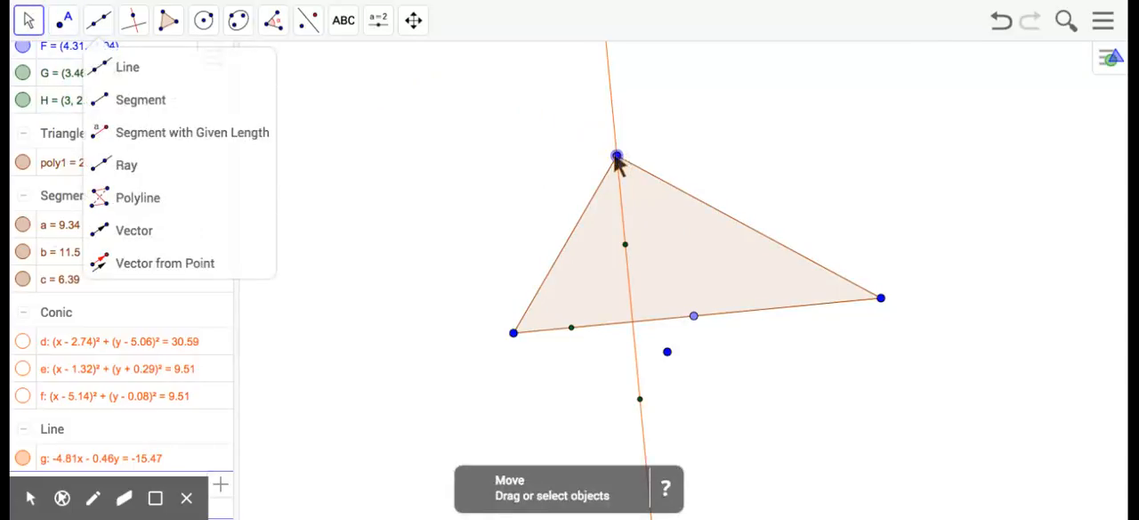
drag(617, 156, 608, 184)
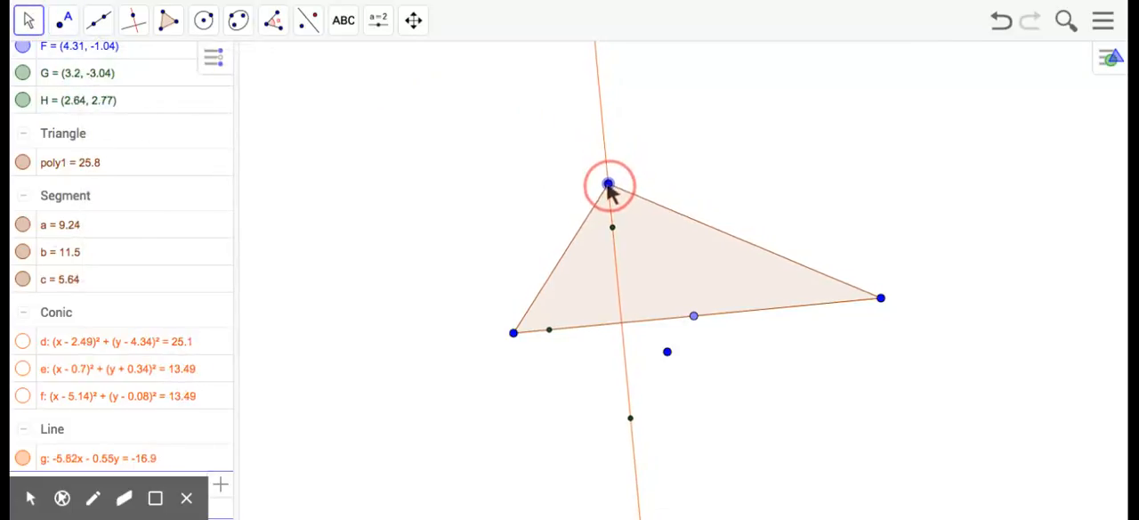
drag(610, 185, 663, 113)
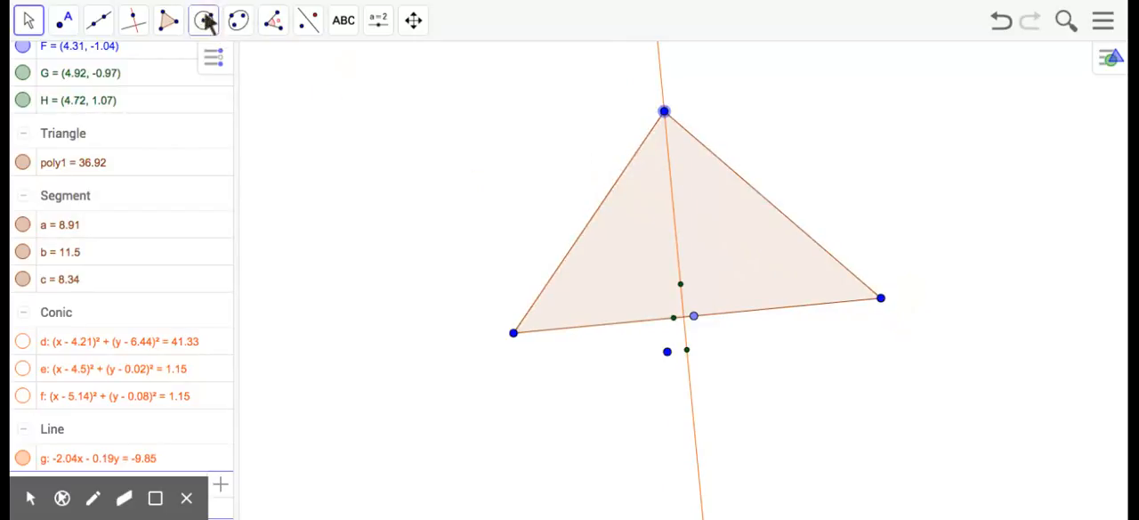
Step: Draw circle h centred at vertex C, passing through new point I on side AB
click(203, 20)
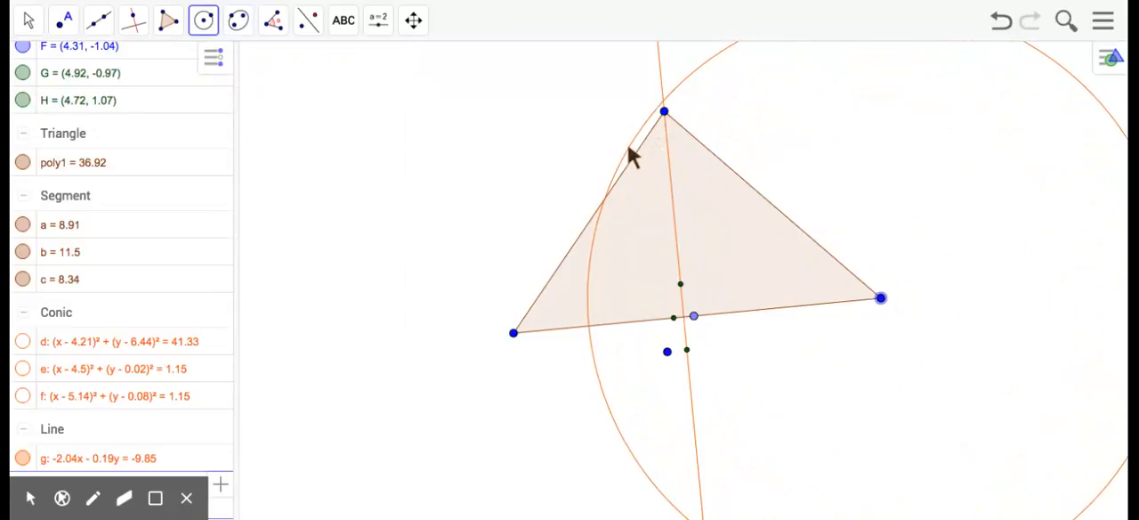
mouse_move(596, 178)
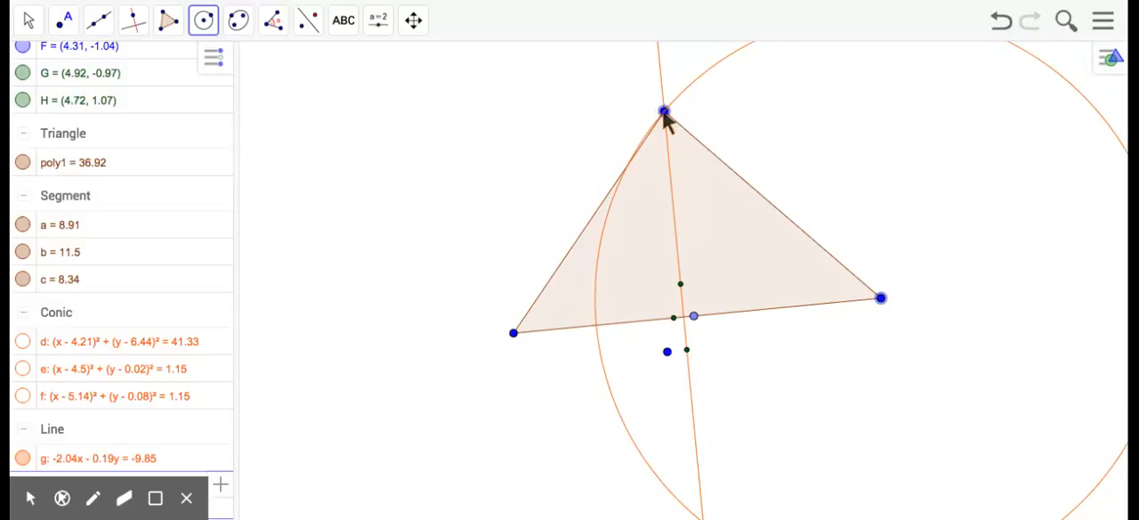
mouse_move(664, 112)
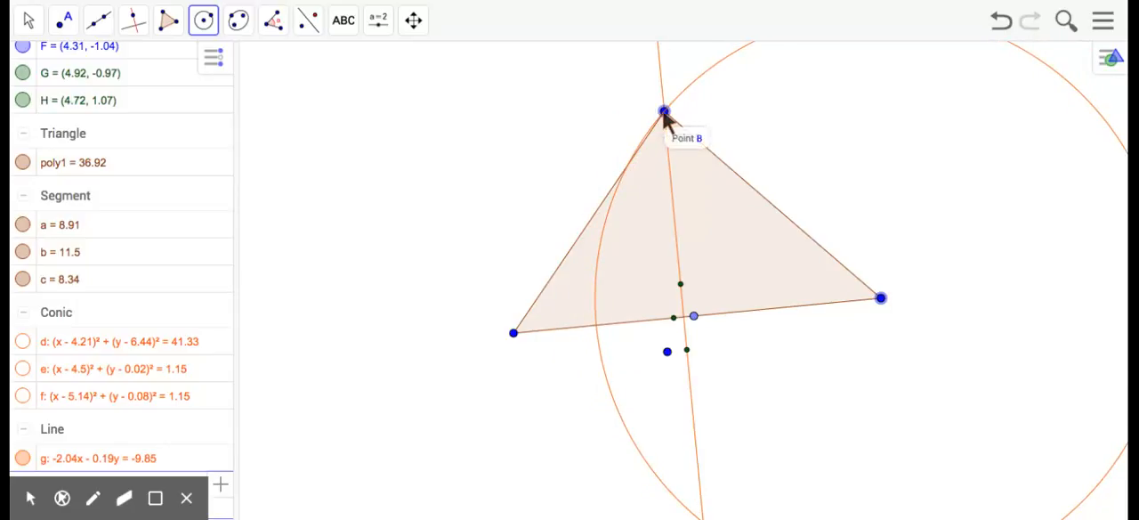
mouse_move(618, 183)
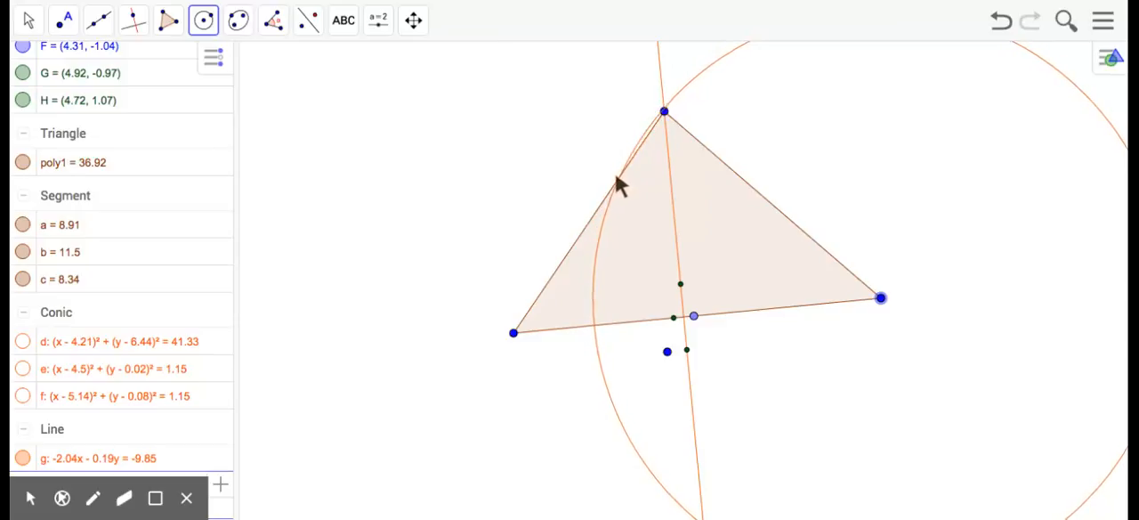
click(610, 194)
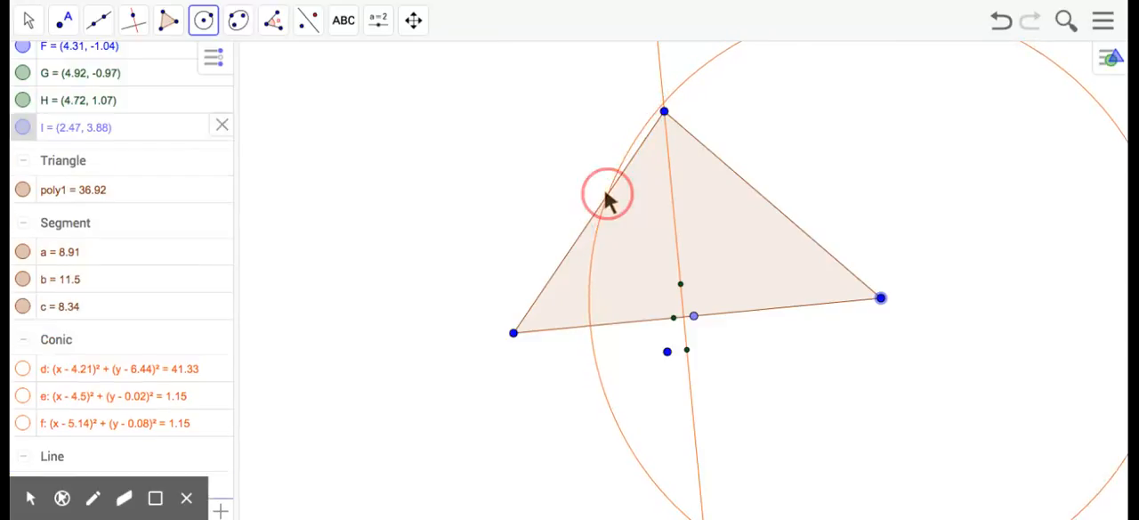
click(608, 194)
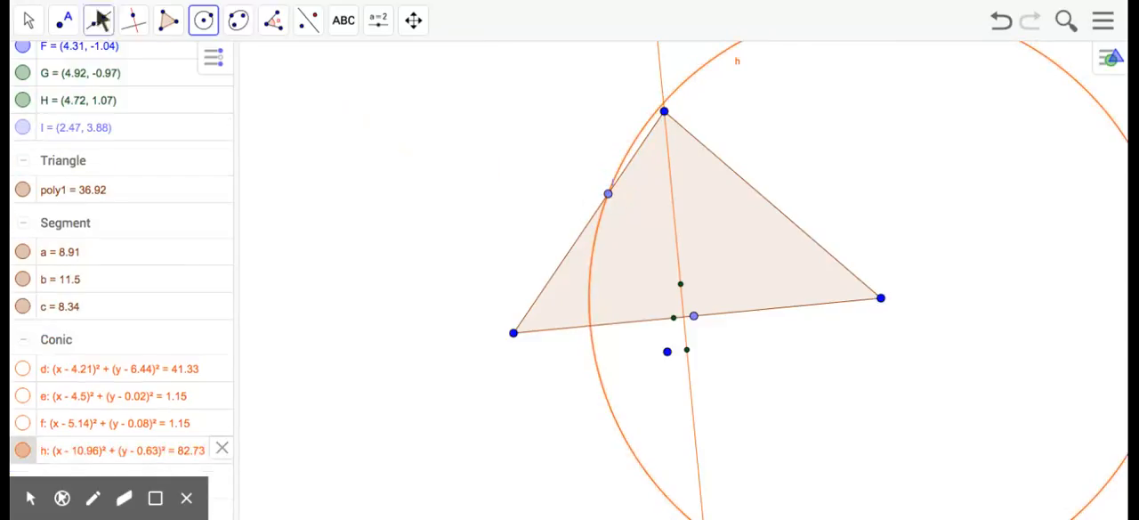
click(27, 20)
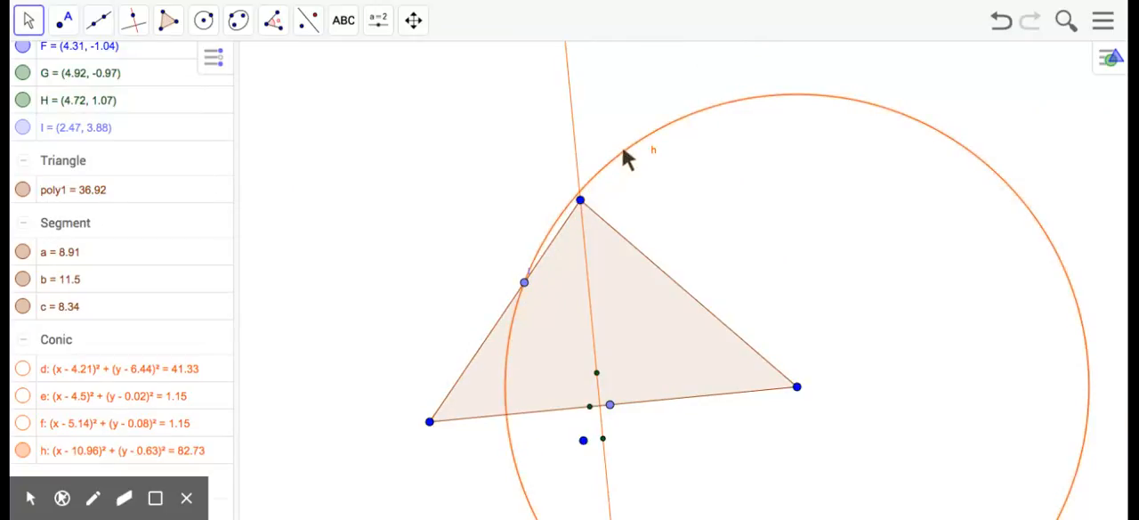
Step: Draw line i through A and I, styled red and dashed
click(98, 19)
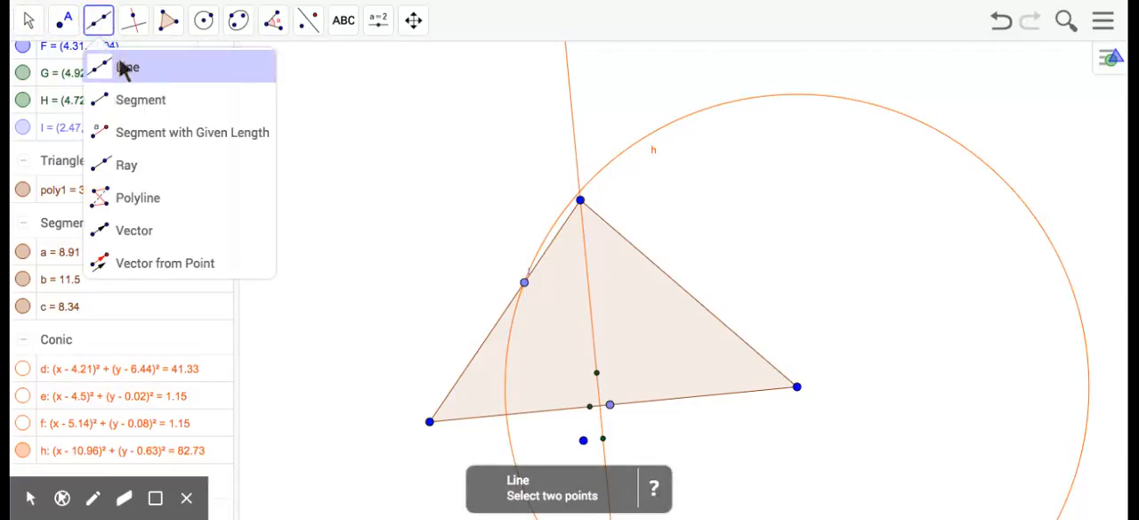
click(127, 68)
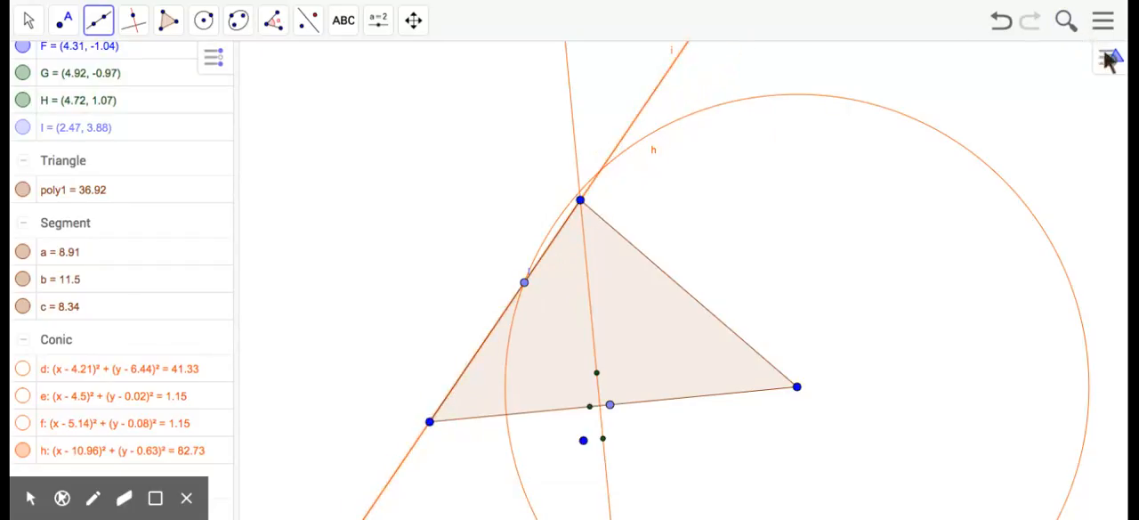
click(1108, 57)
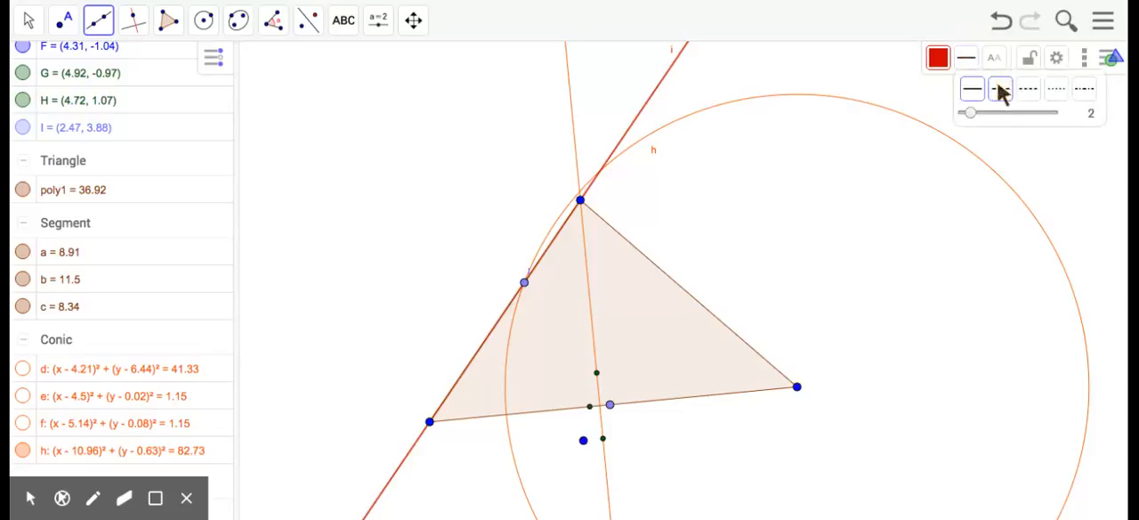
click(999, 88)
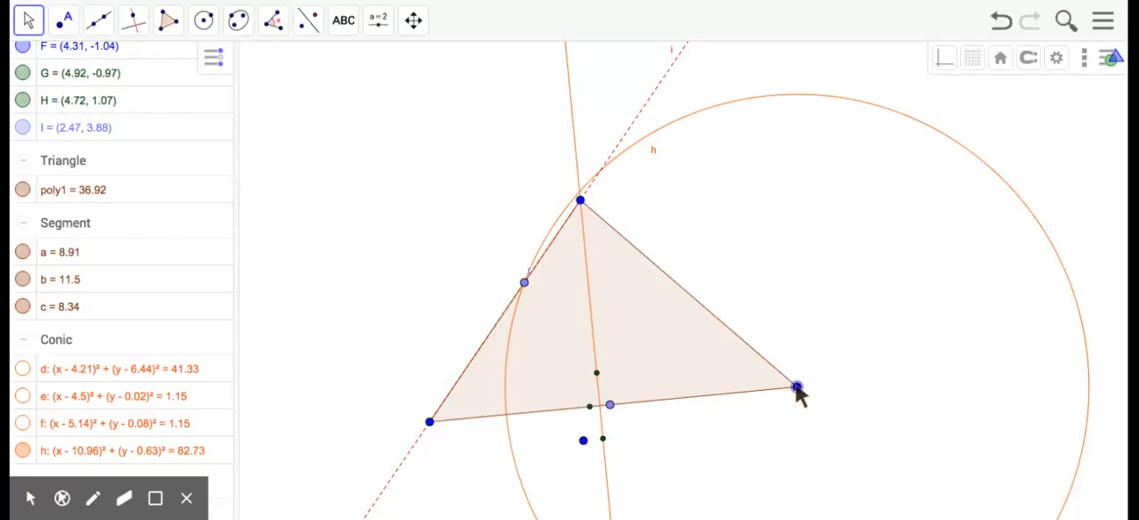
mouse_move(524, 283)
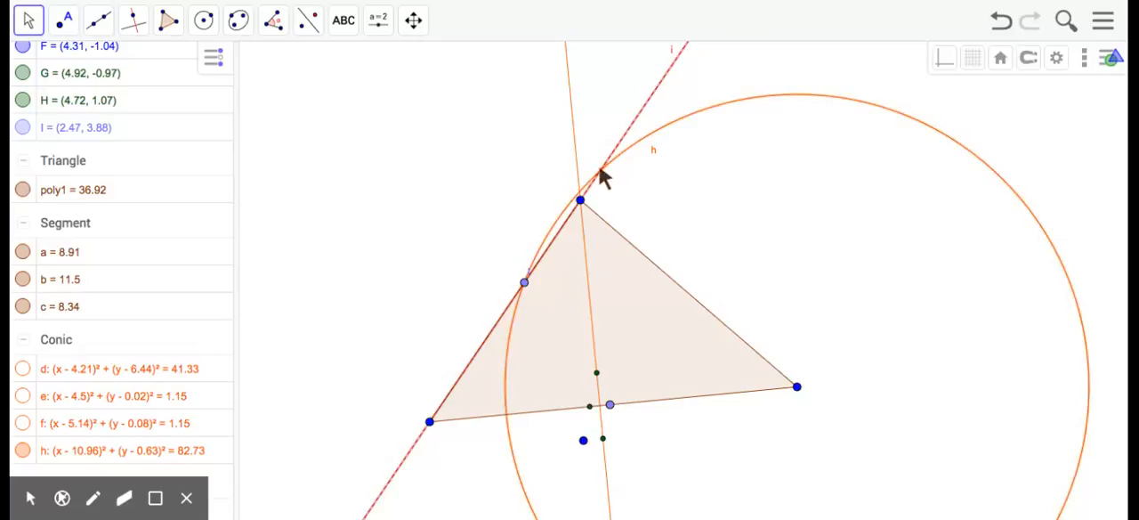
Step: Mark point J where line i crosses circle h
click(64, 20)
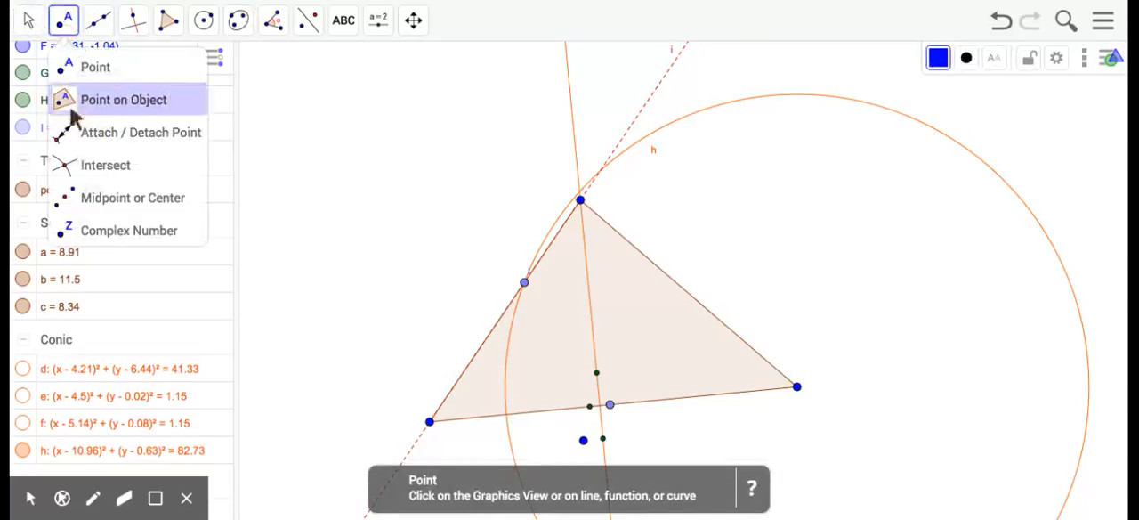
click(105, 164)
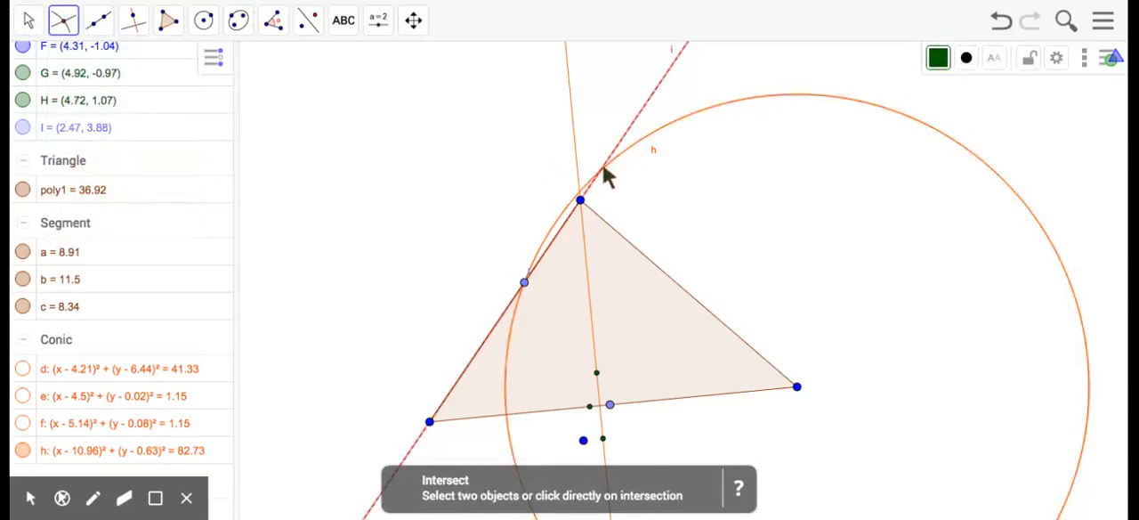
click(602, 171)
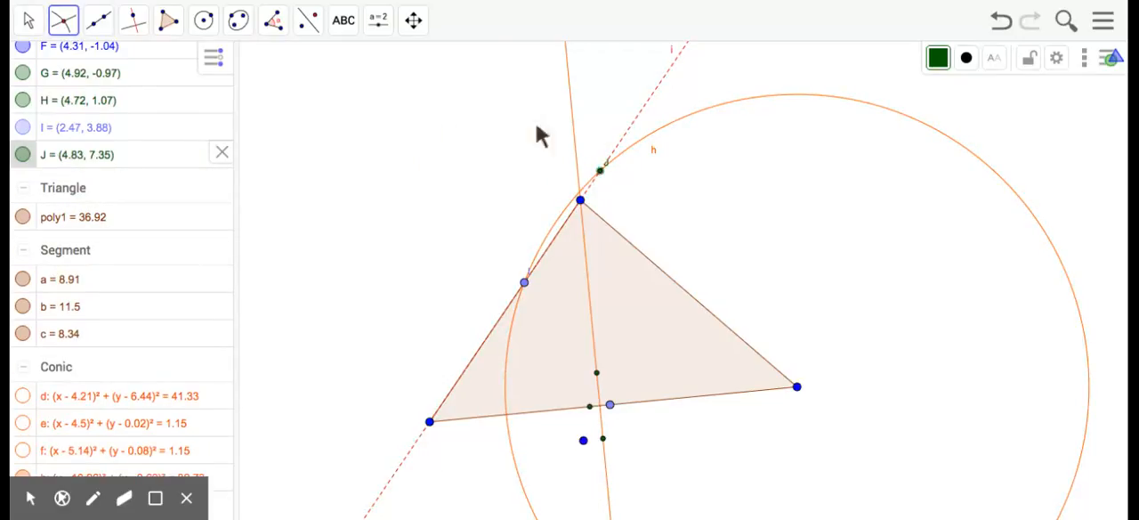
mouse_move(525, 298)
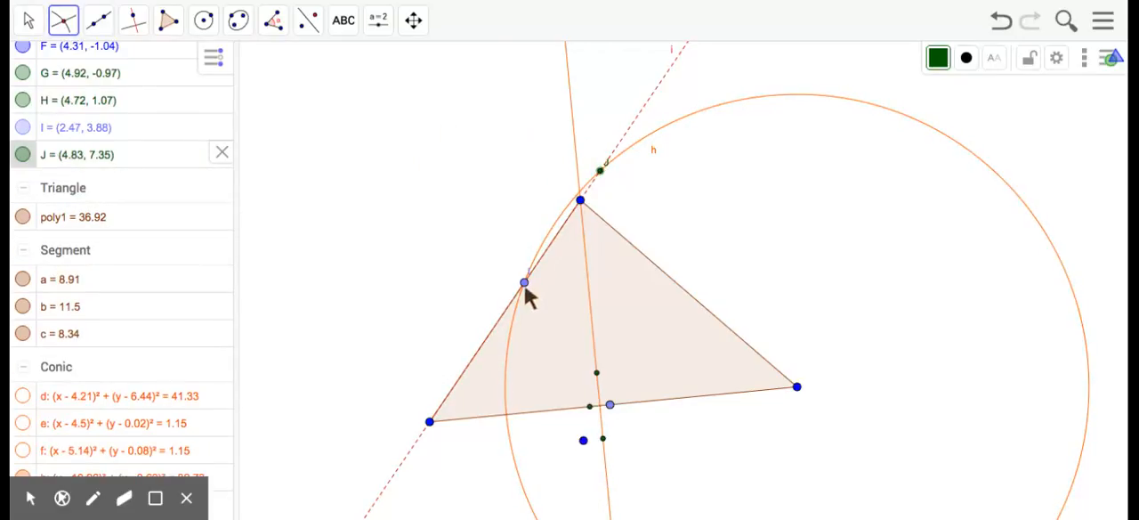
Step: Draw circle k at J through K, copy its radius to circle p at I, and intersect them
click(203, 20)
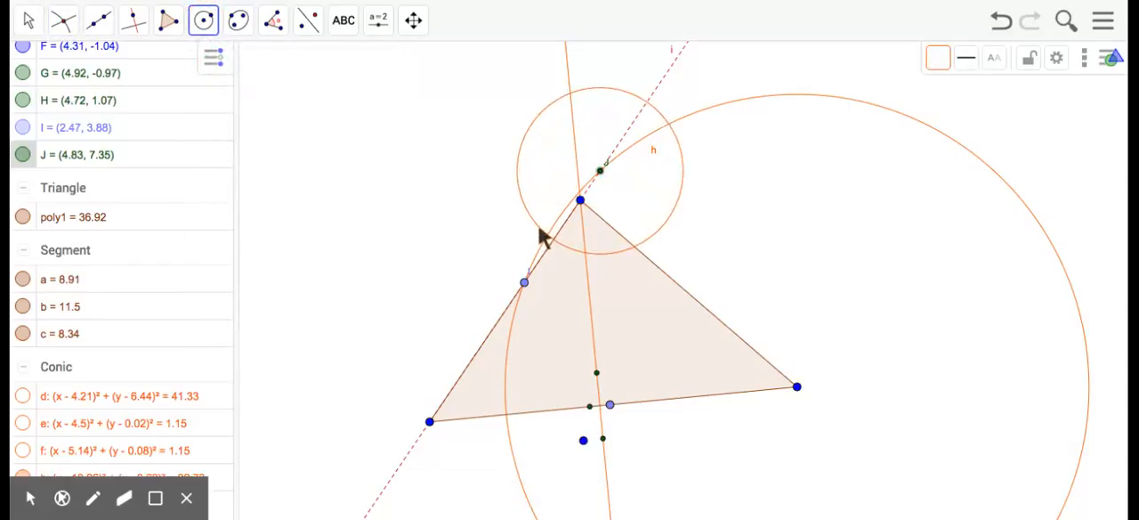
click(203, 20)
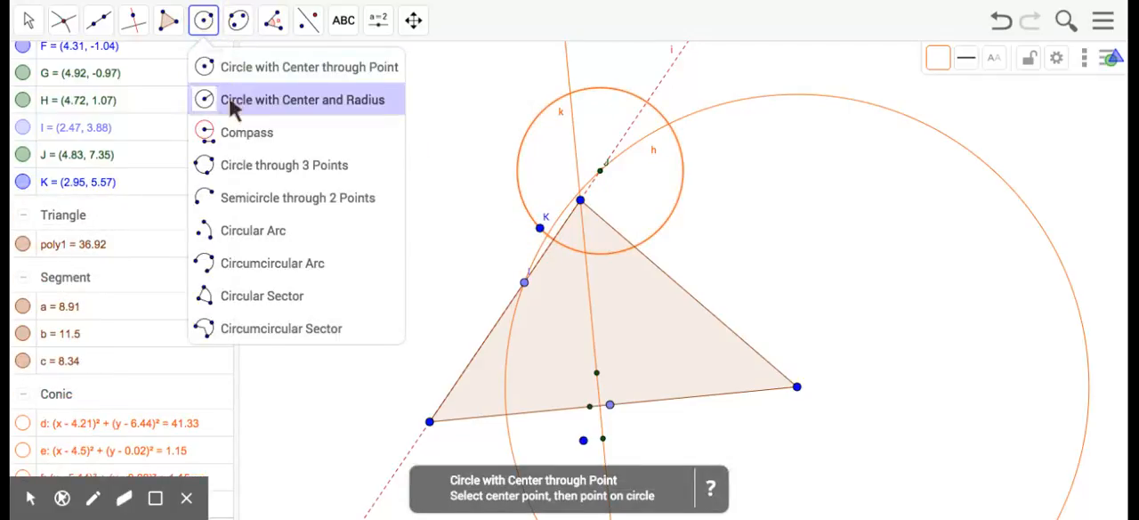
click(303, 99)
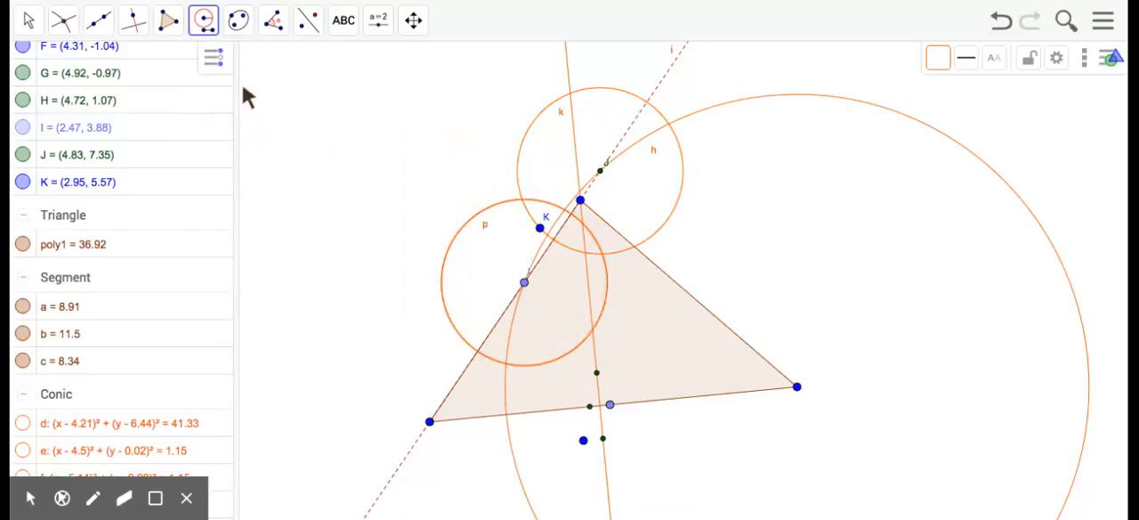
click(238, 20)
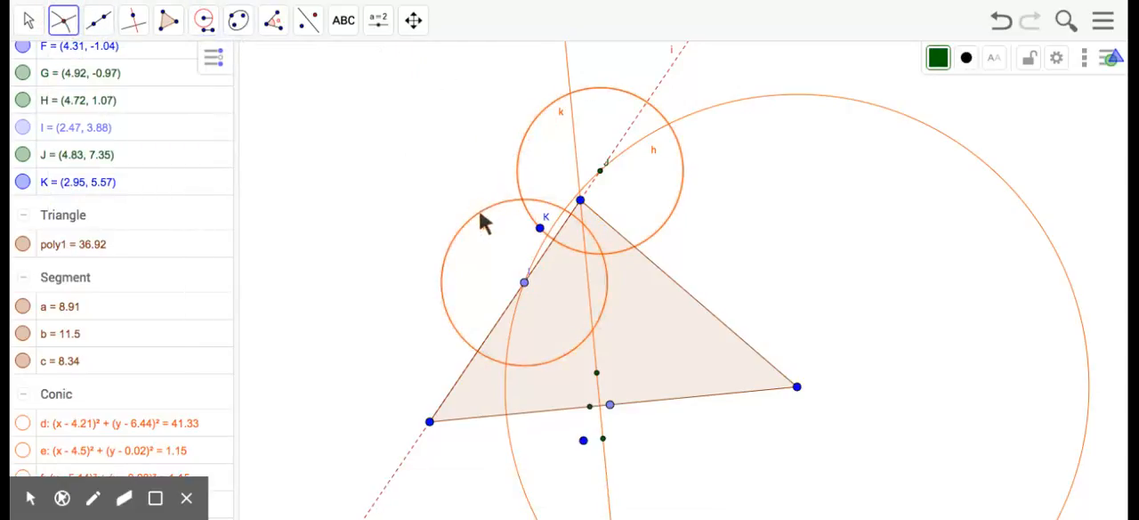
click(132, 19)
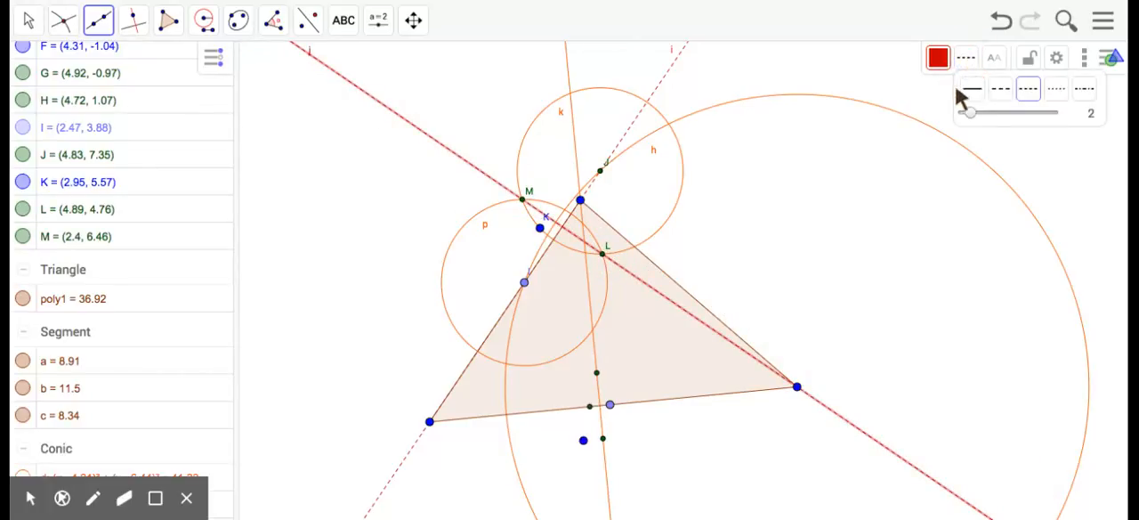
Step: Change altitude line j through the right vertex from dashed to solid
click(971, 87)
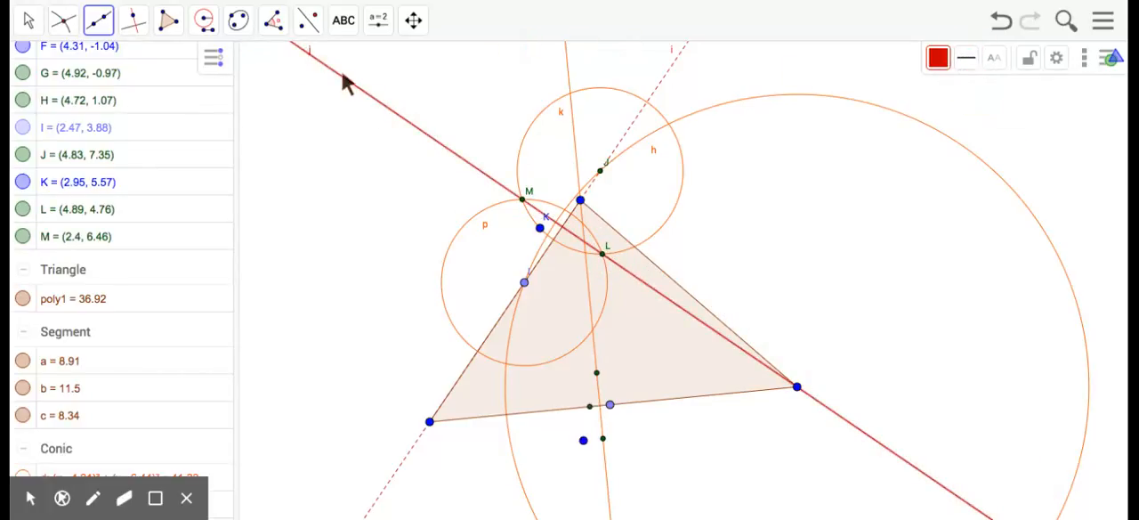
mouse_move(347, 184)
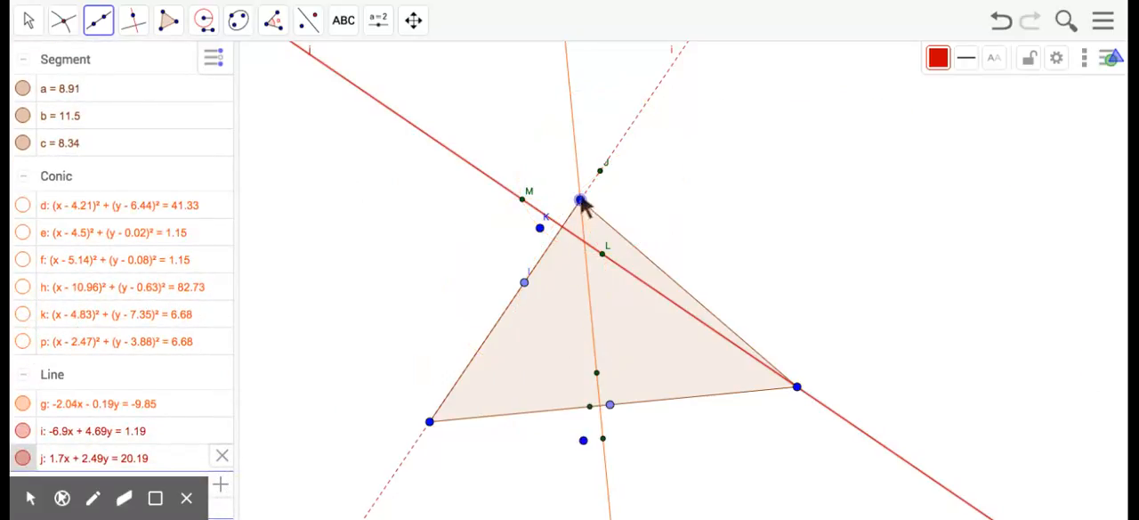
mouse_move(720, 374)
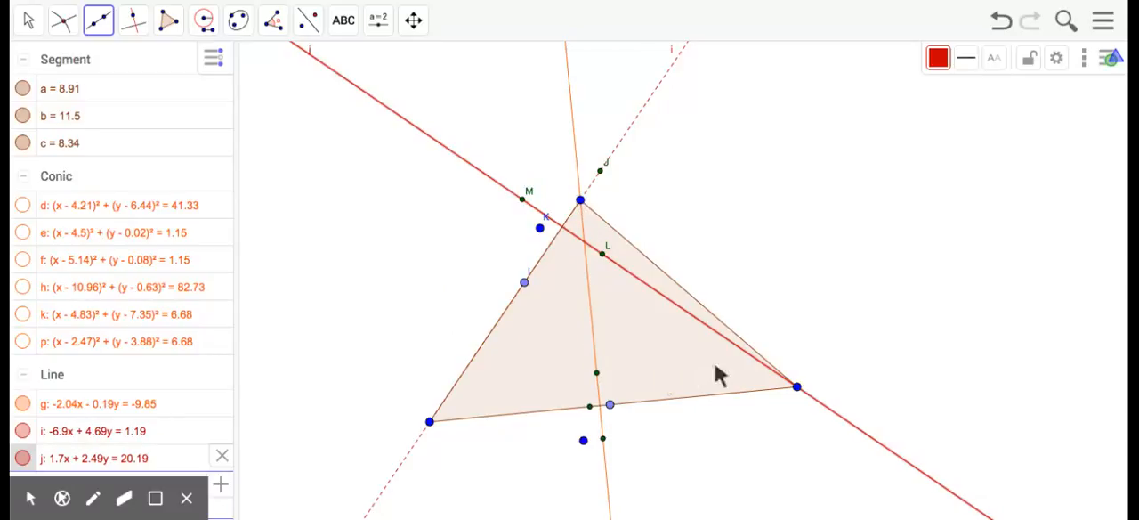
mouse_move(770, 383)
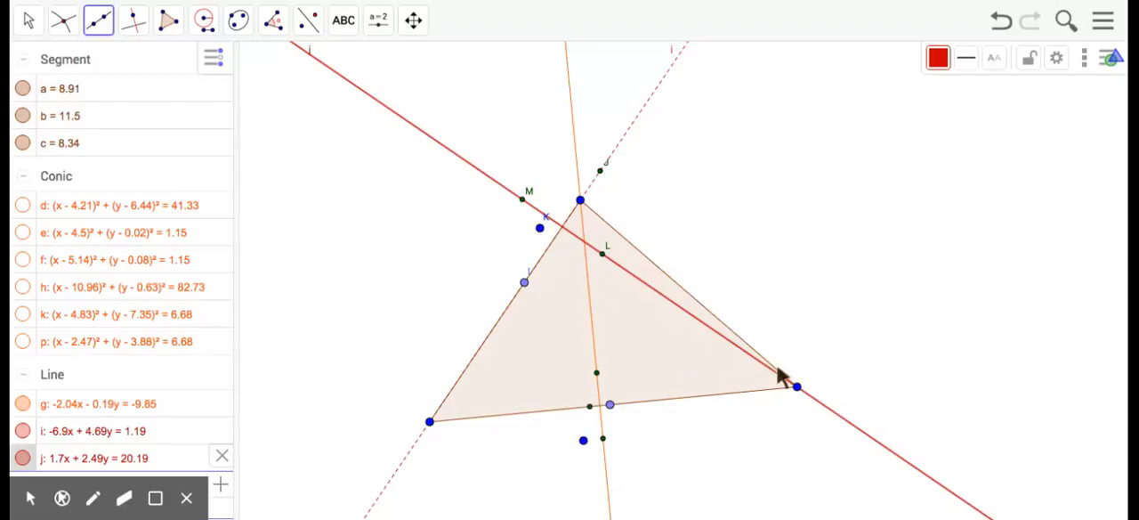
mouse_move(430, 421)
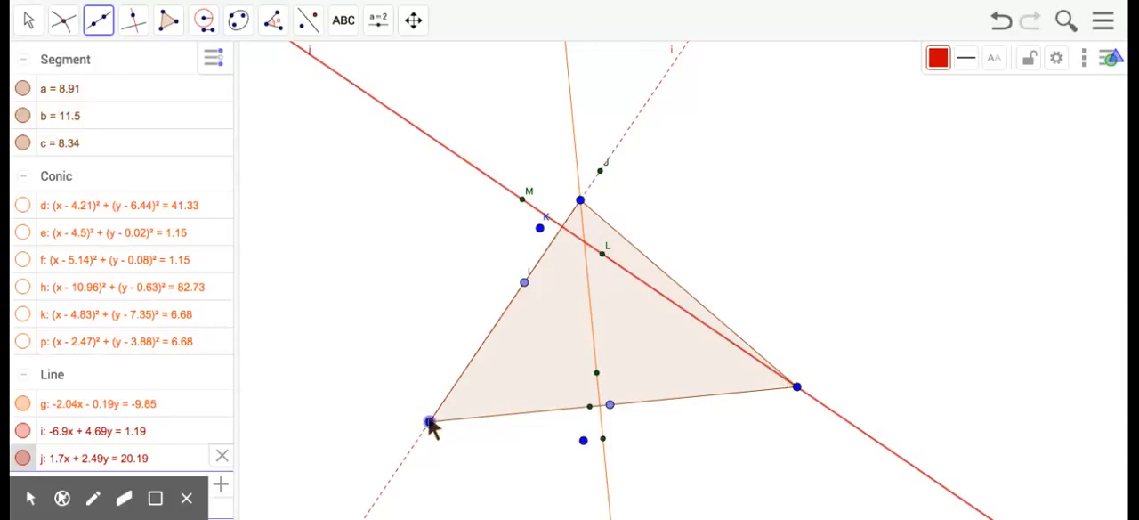
mouse_move(631, 283)
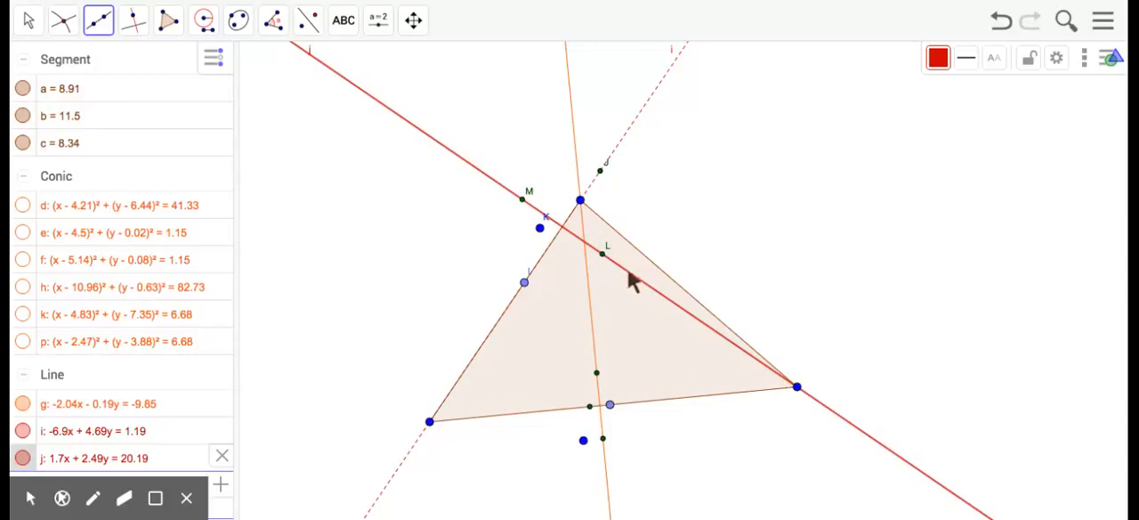
mouse_move(636, 200)
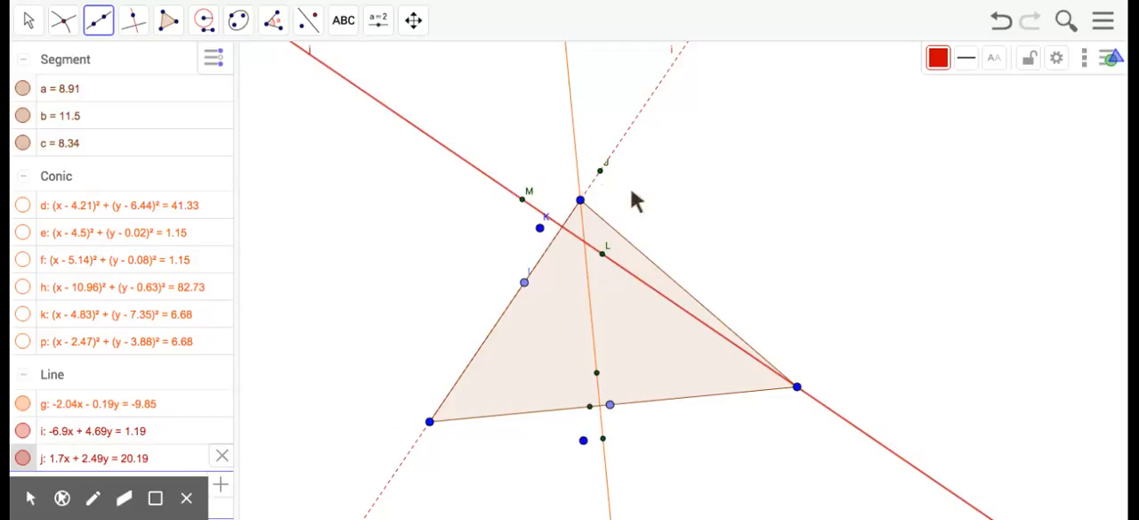
Step: Draw circle q with Compass, using side c as radius, centred at the lower-left vertex
click(203, 19)
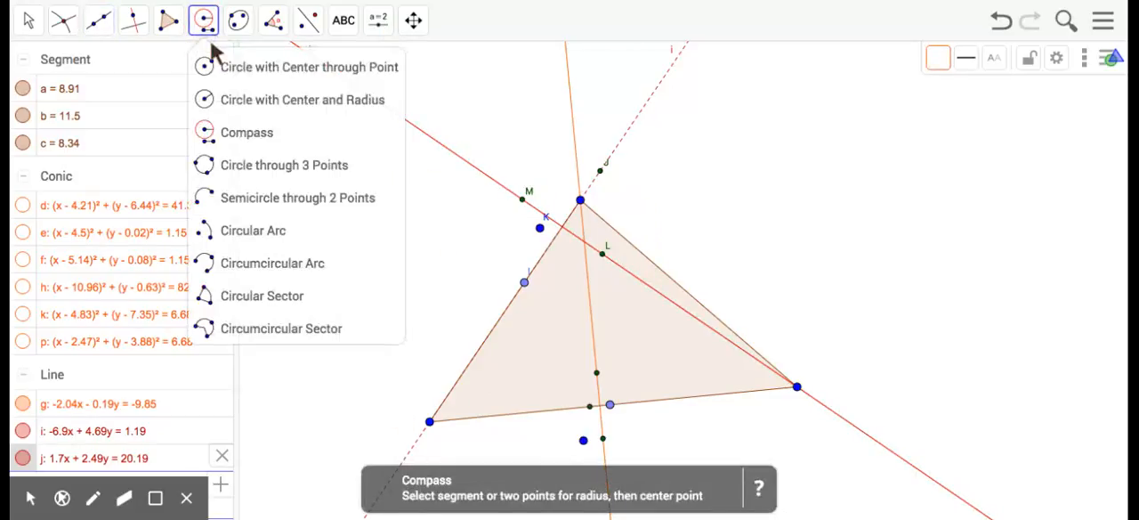
click(309, 67)
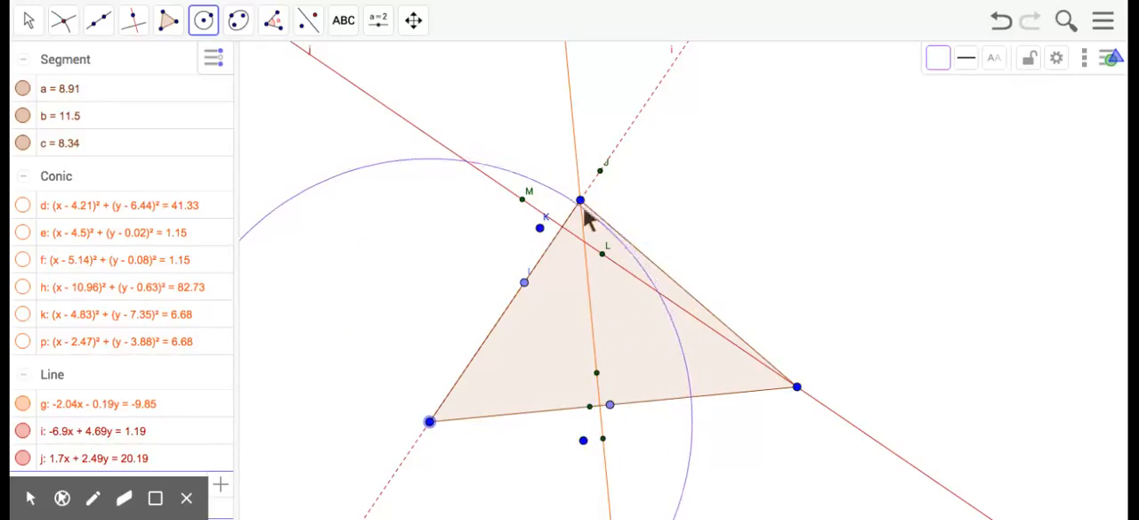
mouse_move(580, 199)
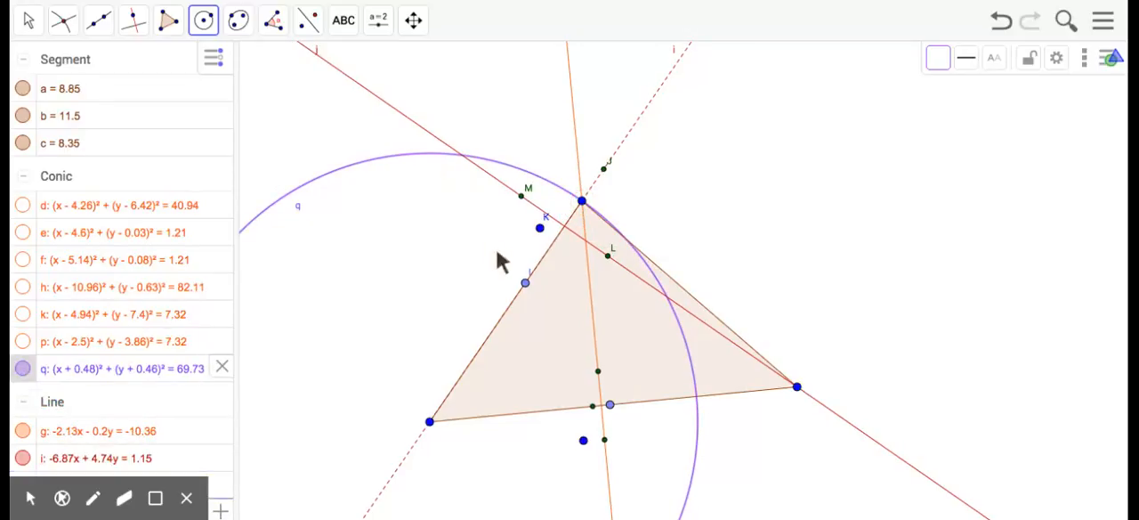
click(27, 19)
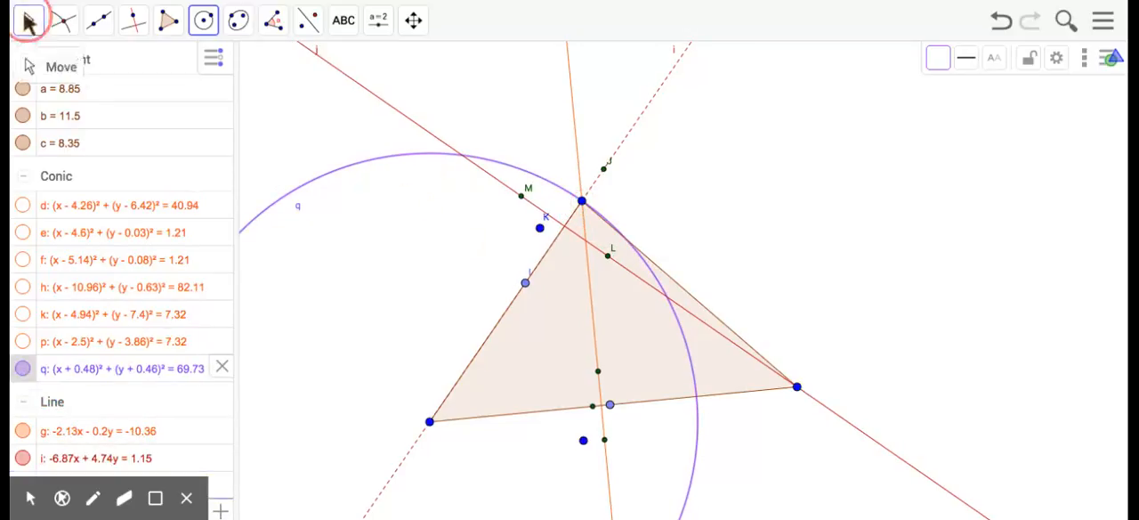
Step: Drag the lower-left, top and right vertices to check the altitudes survive reshaping
click(429, 421)
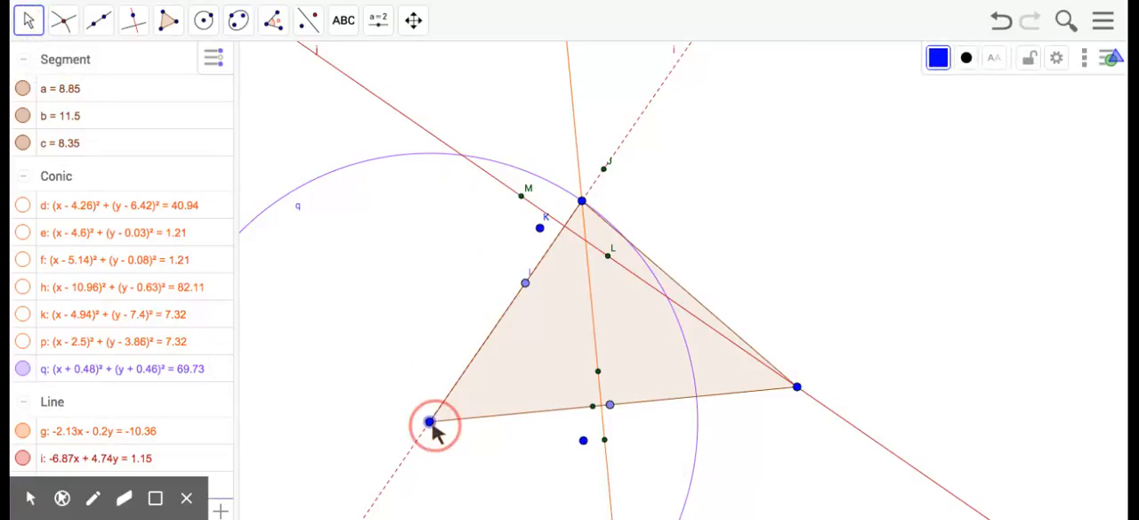
drag(429, 420, 430, 412)
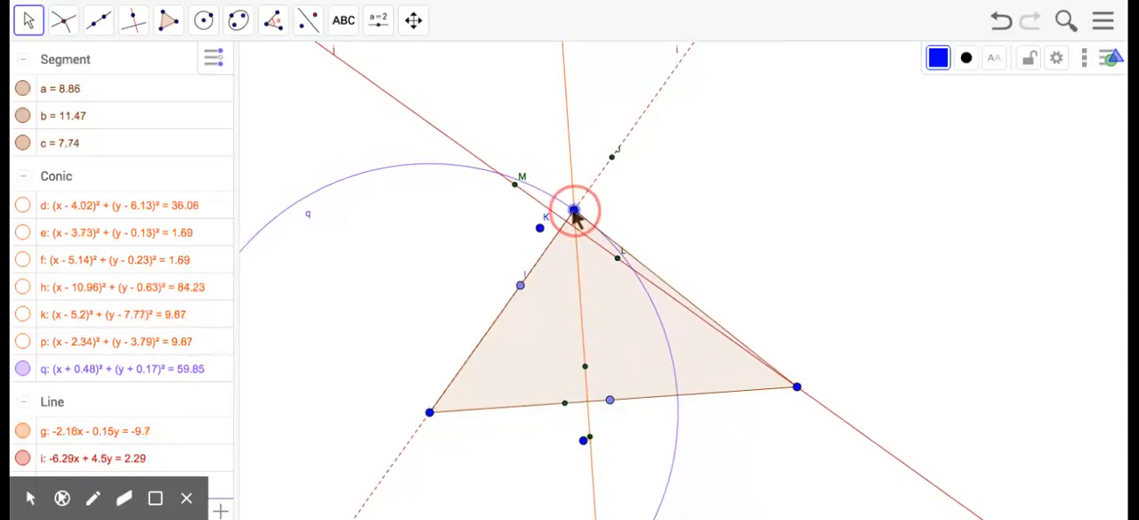
drag(574, 211, 579, 200)
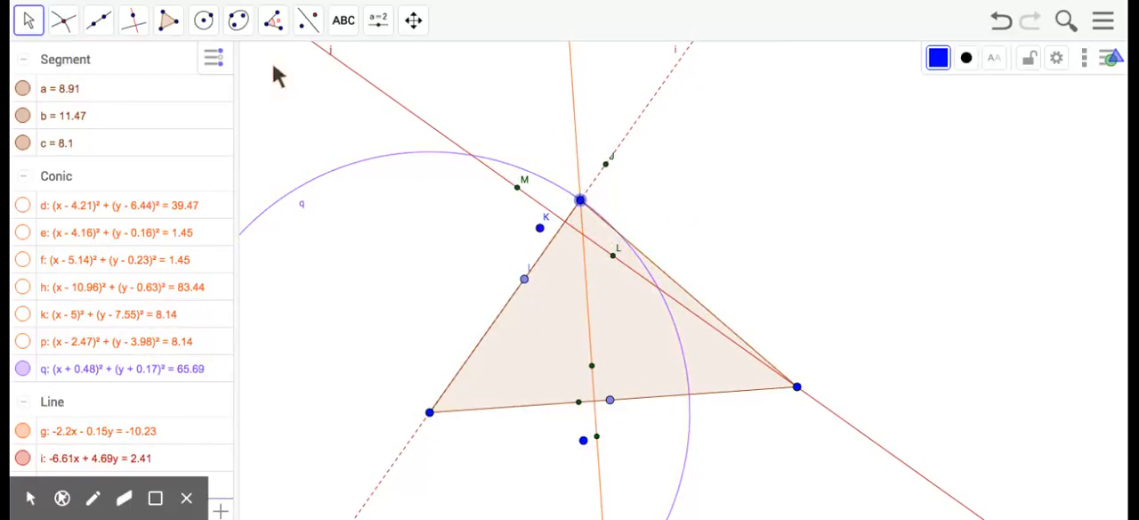
click(797, 387)
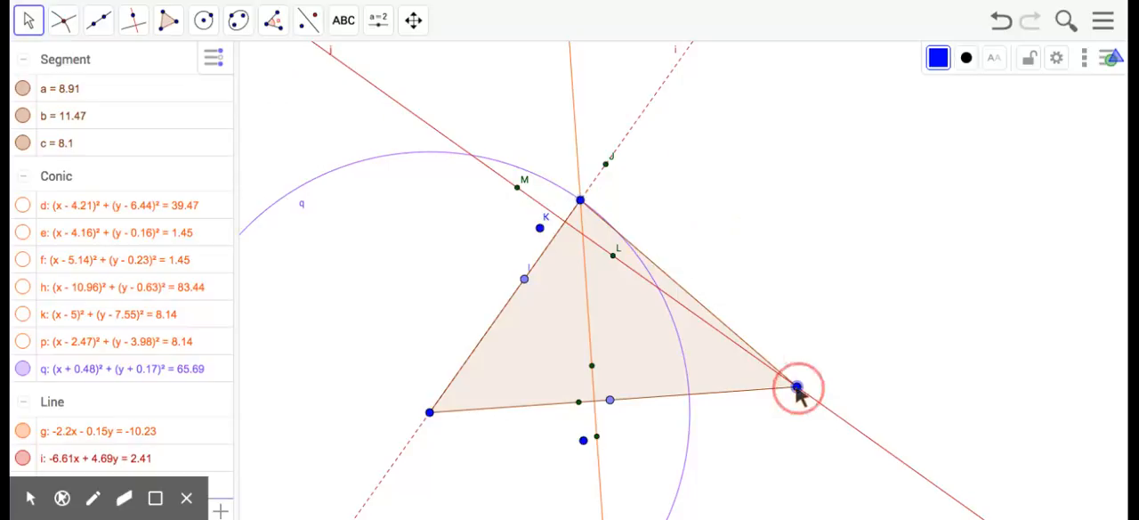
drag(796, 387, 770, 408)
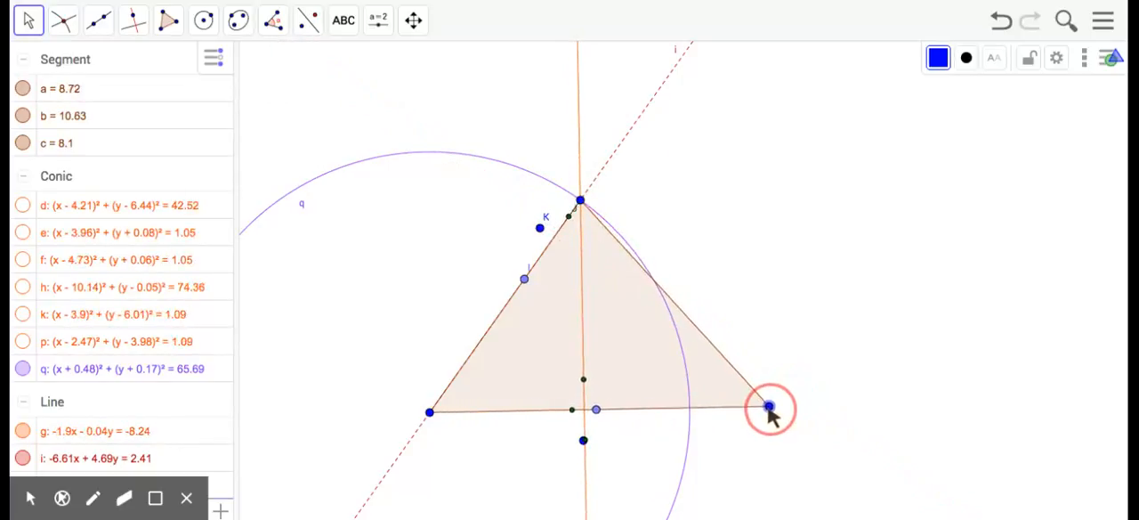
drag(769, 408, 787, 392)
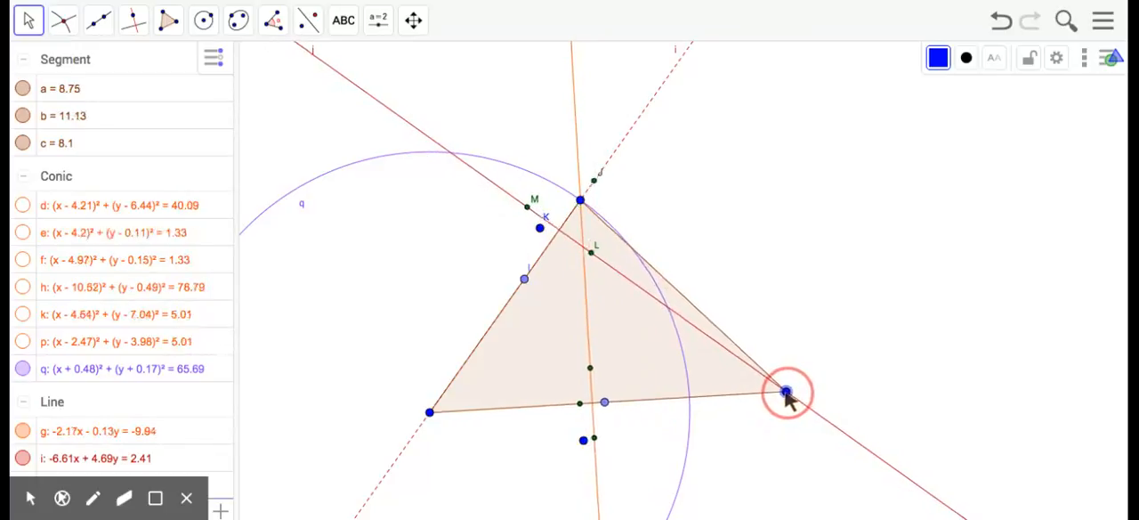
drag(787, 391, 787, 390)
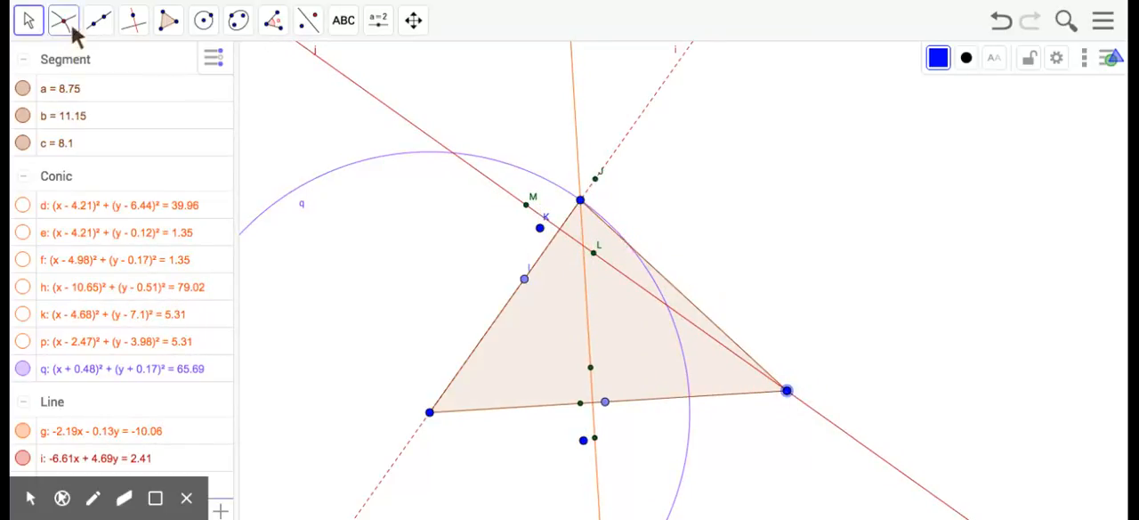
Step: Intersect q with the right side, draw equal circles r at O and s at N, and intersect them at Q and R
click(63, 20)
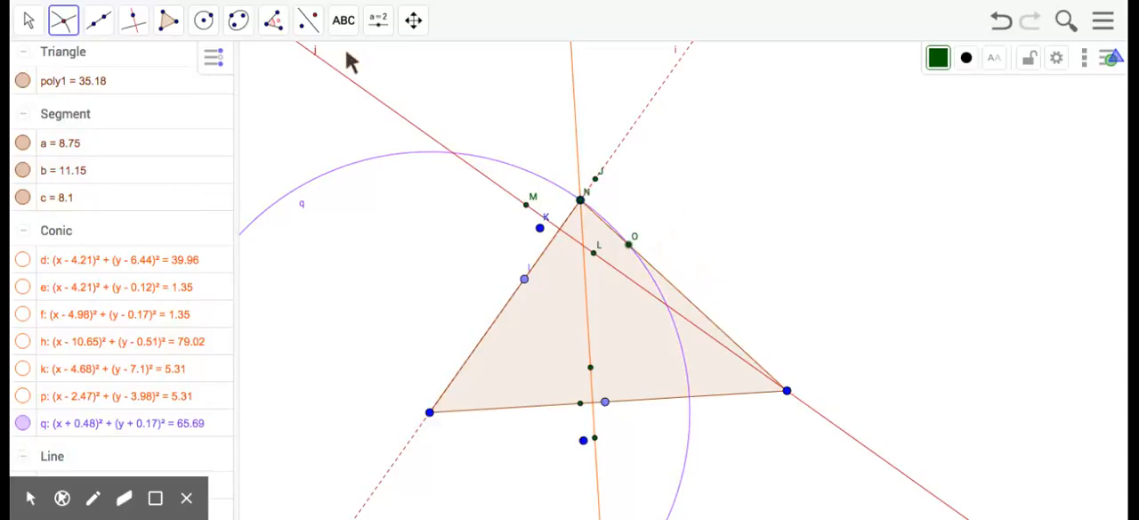
click(203, 20)
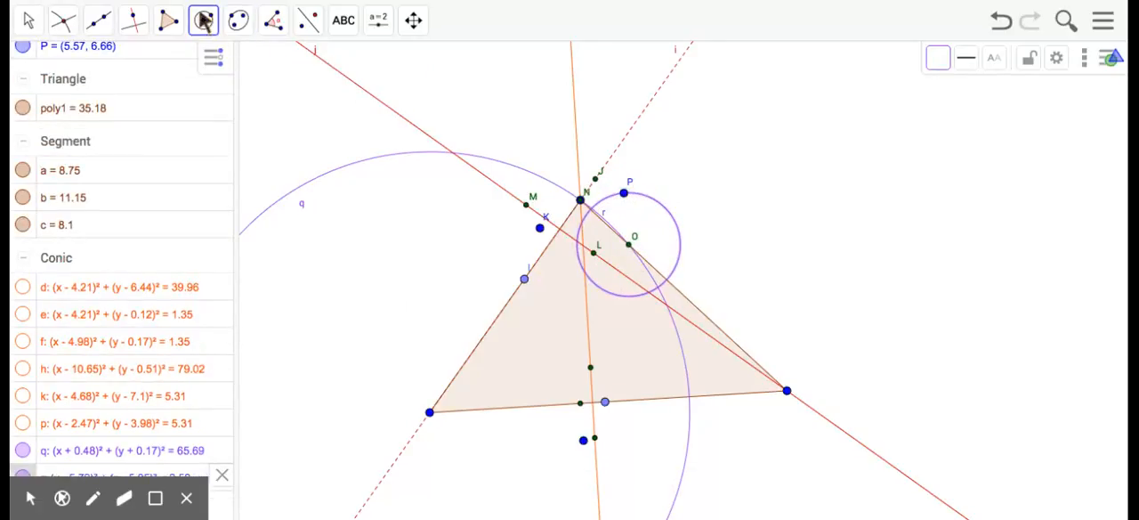
click(237, 20)
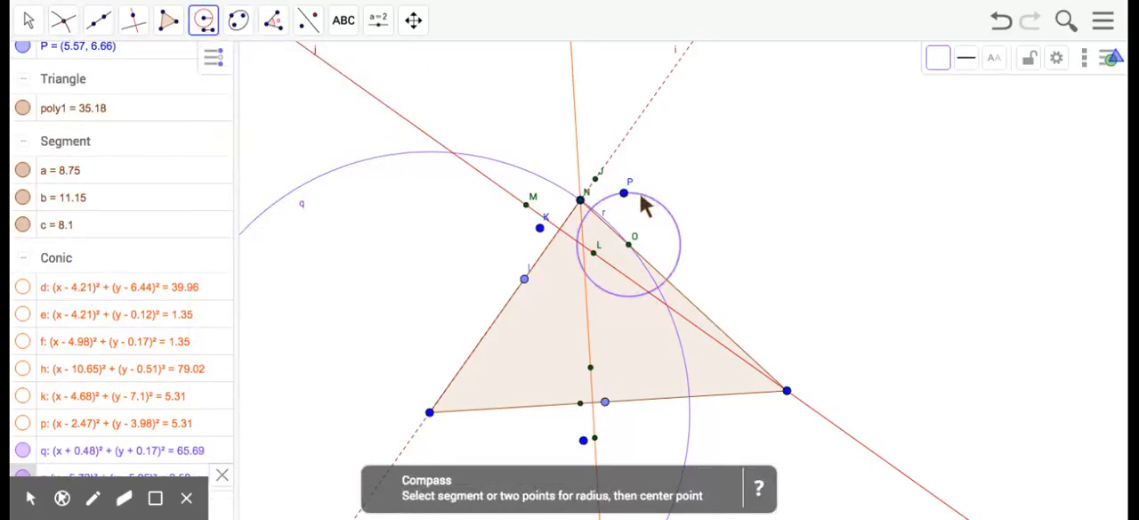
click(581, 202)
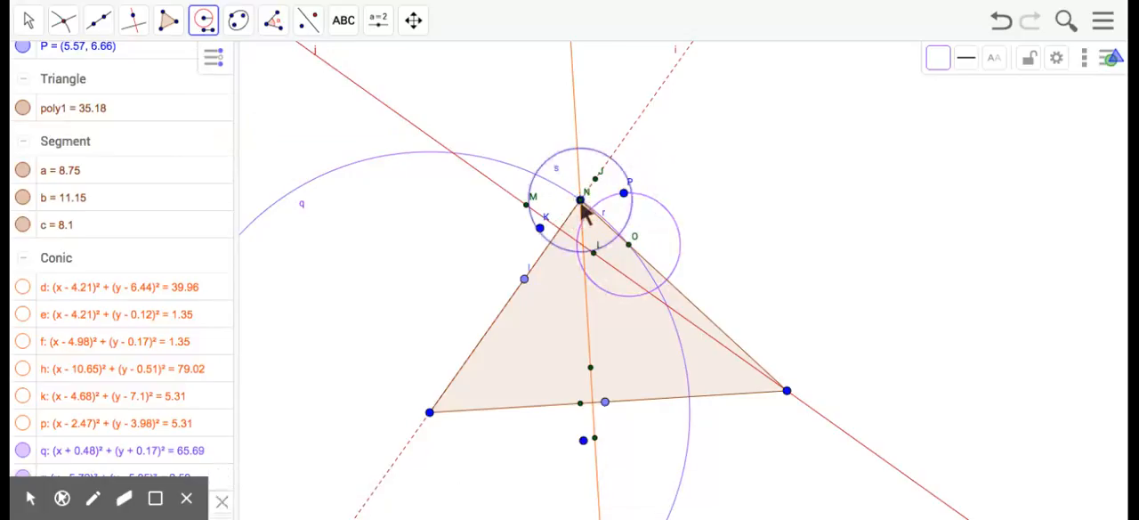
click(203, 19)
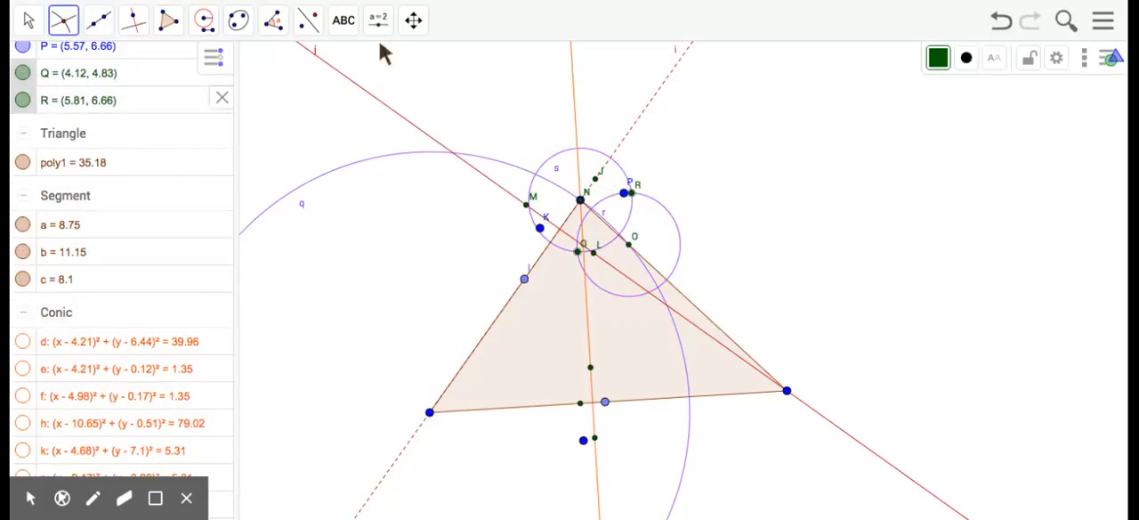
click(204, 19)
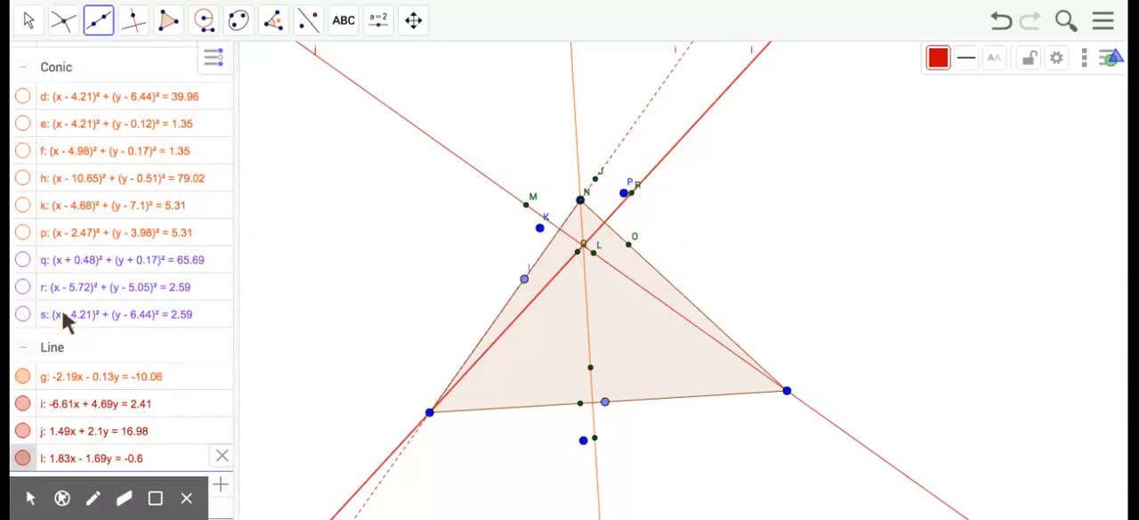
Step: Make altitude line l through the lower-left vertex purple from the style bar
click(97, 20)
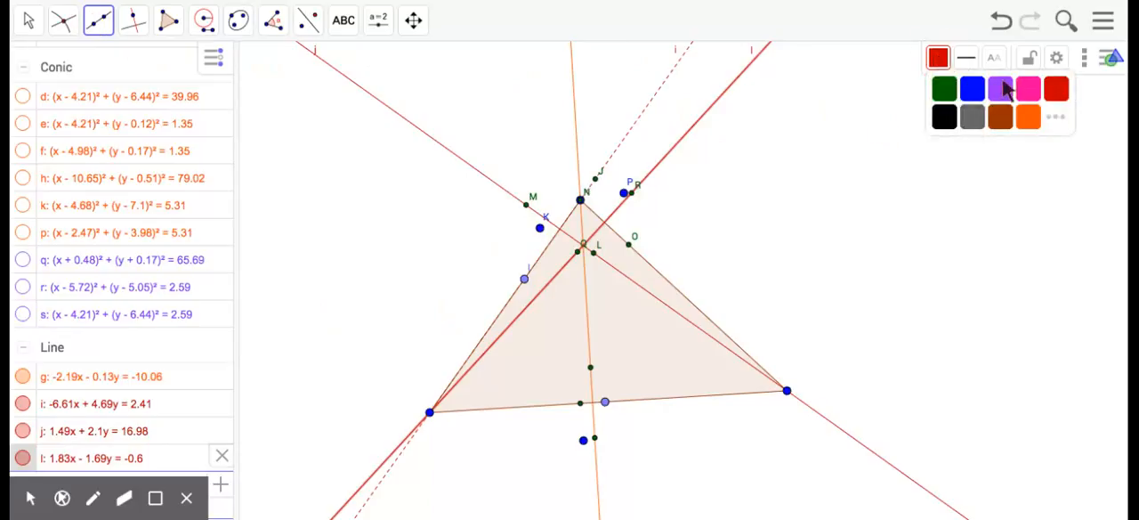
click(970, 88)
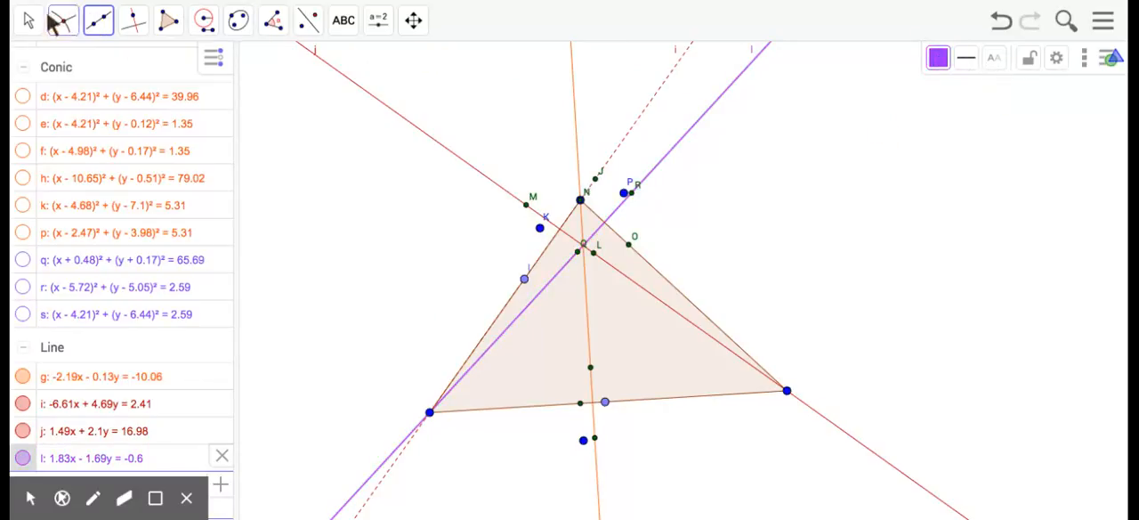
click(27, 20)
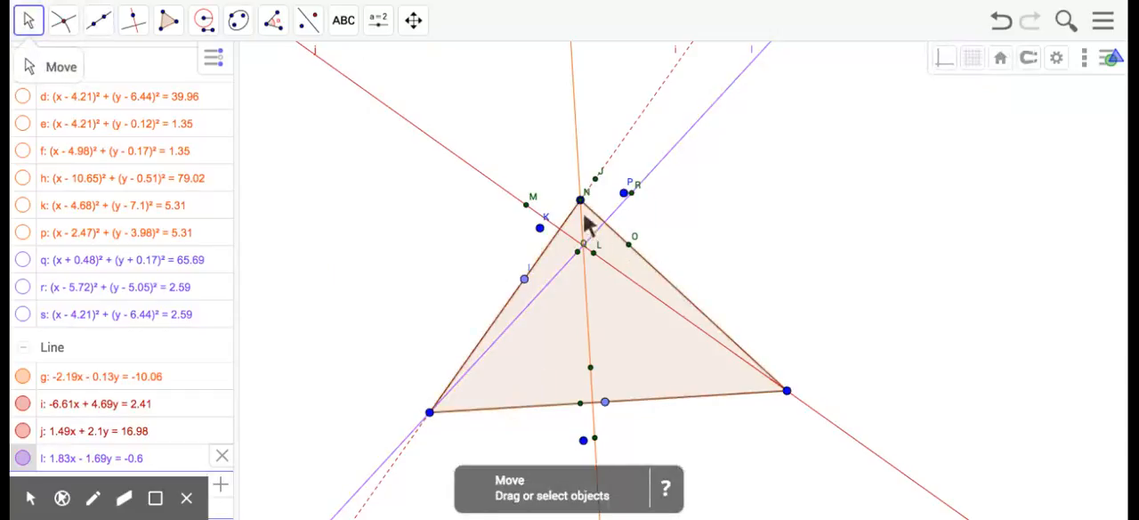
mouse_move(725, 258)
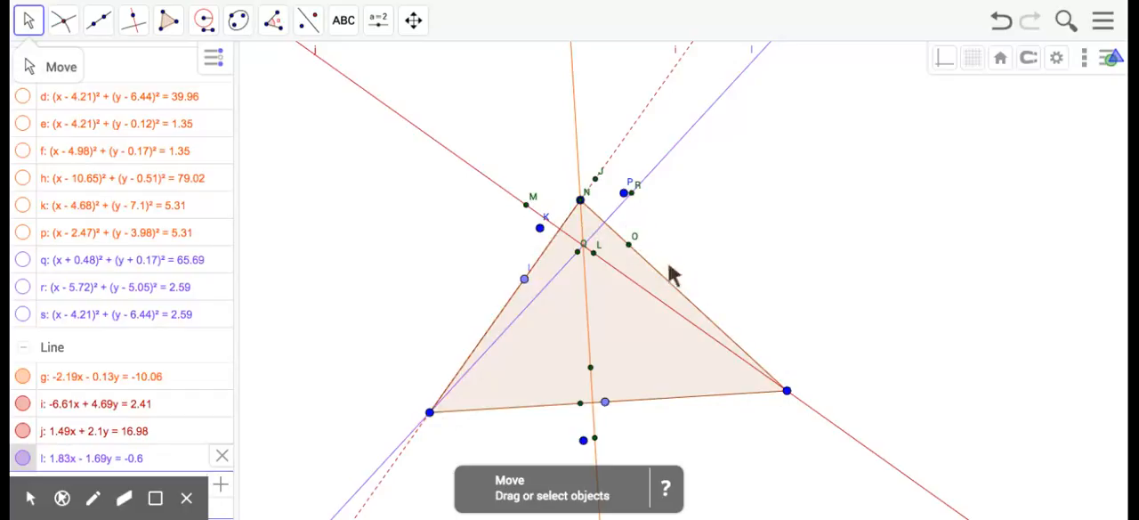
mouse_move(595, 212)
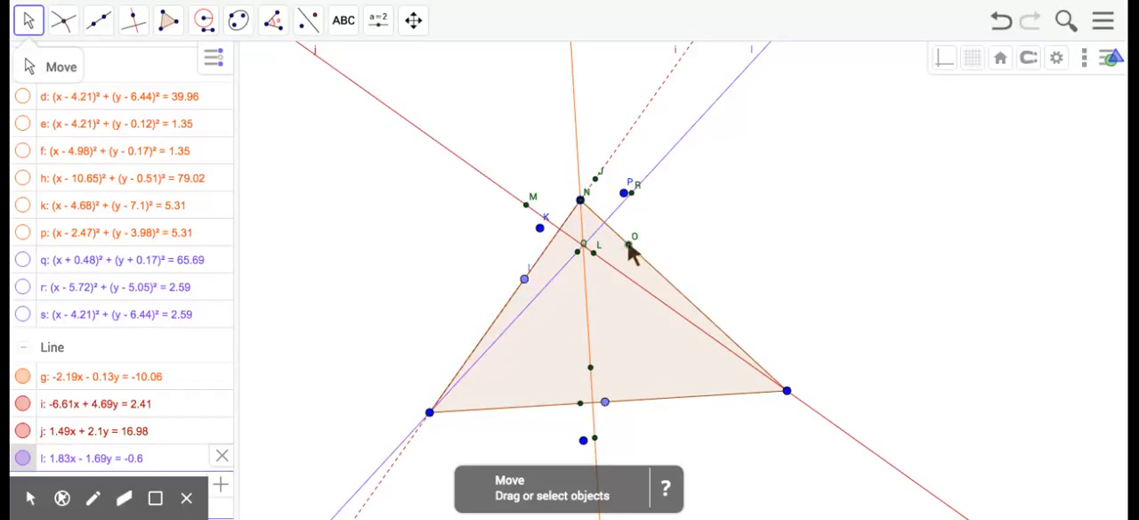
mouse_move(462, 392)
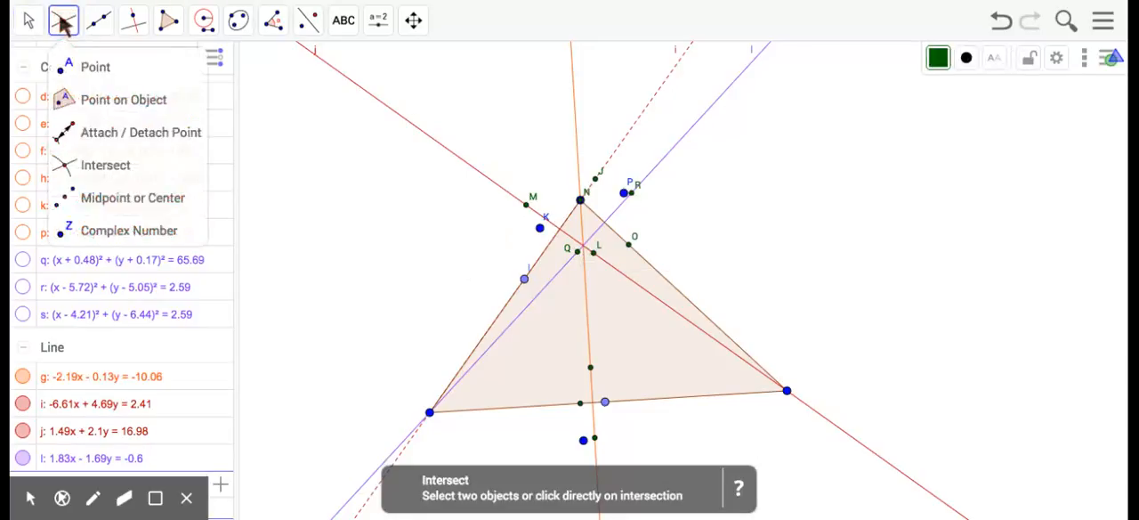
Step: Create orthocenter point S at the altitudes' crossing with the Intersect tool
click(676, 142)
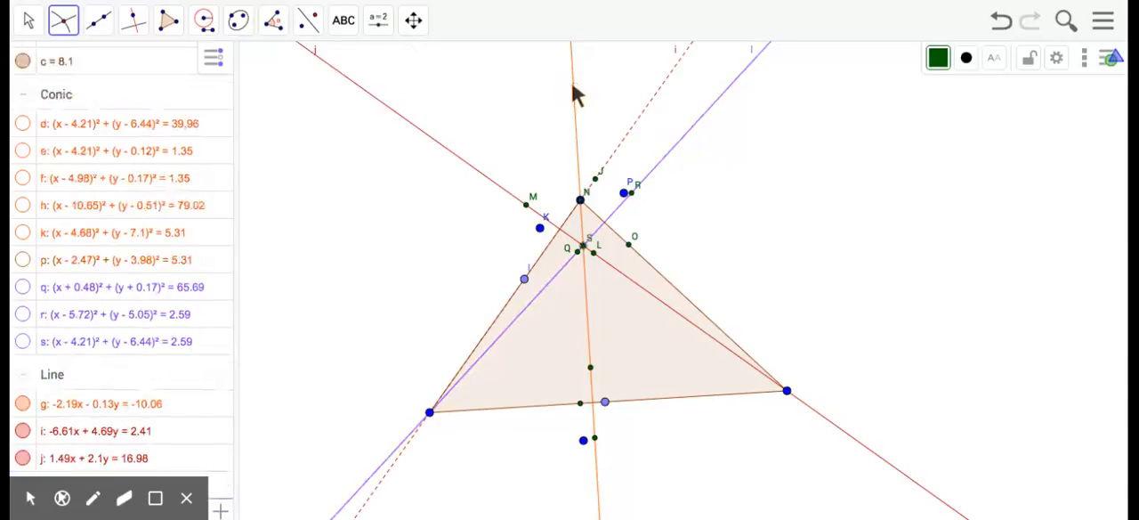
mouse_move(593, 62)
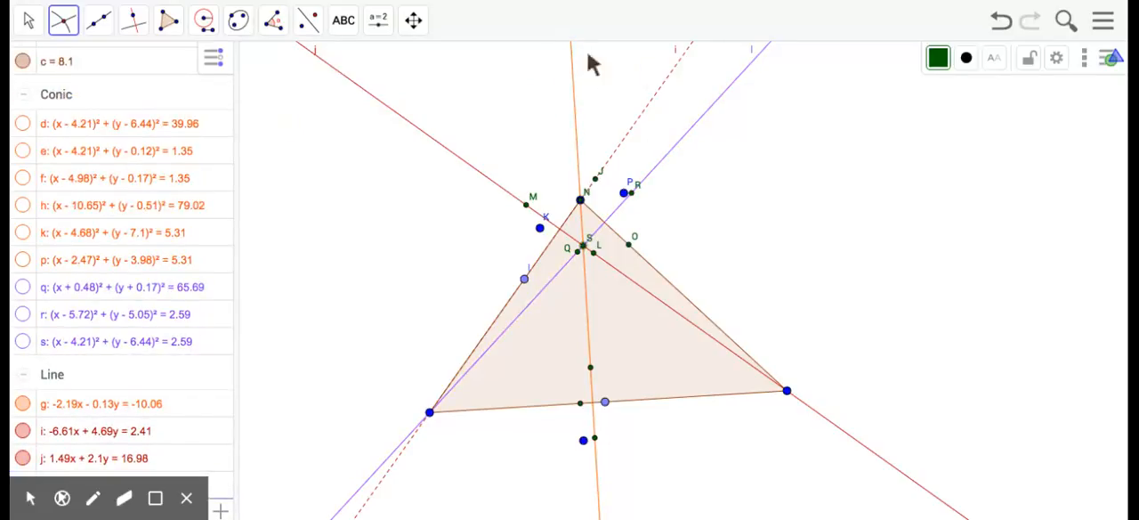